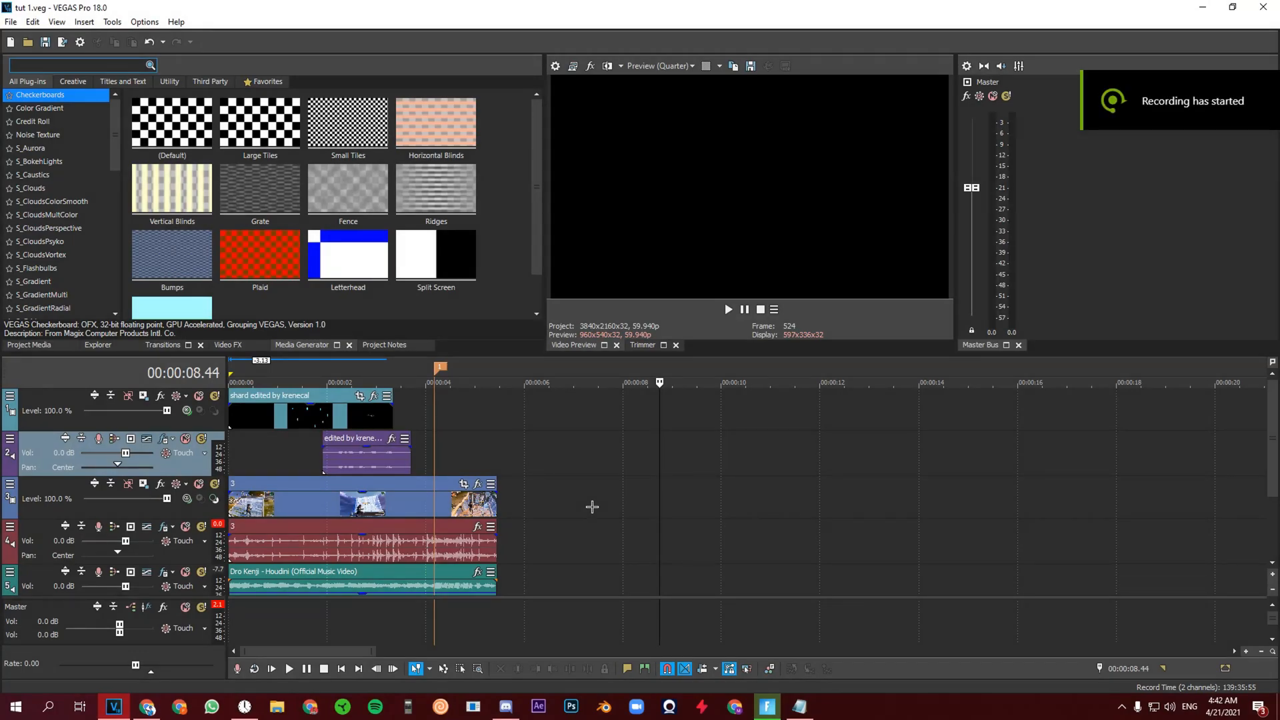
{"action": "mouse_move", "coordinate": [614, 478]}
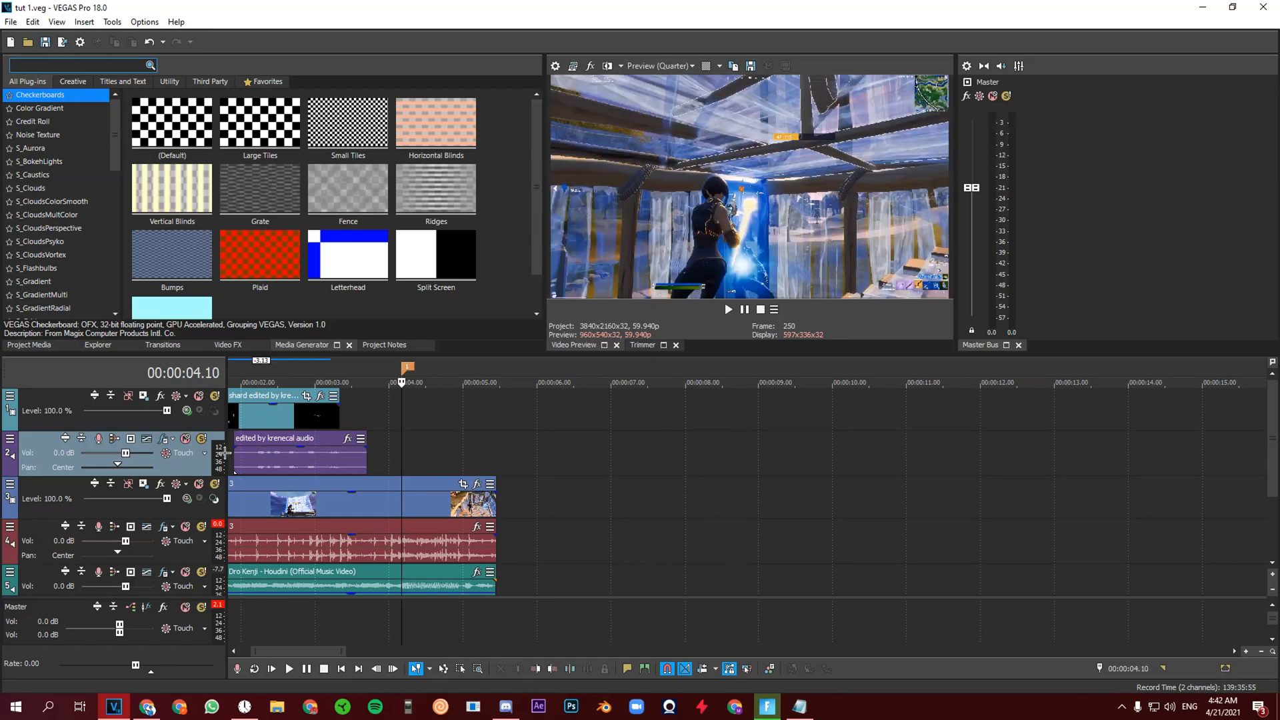
Add velocity envelope points on the gameplay clip around the 4-second mark.
{"action": "left_click", "coordinate": [288, 668]}
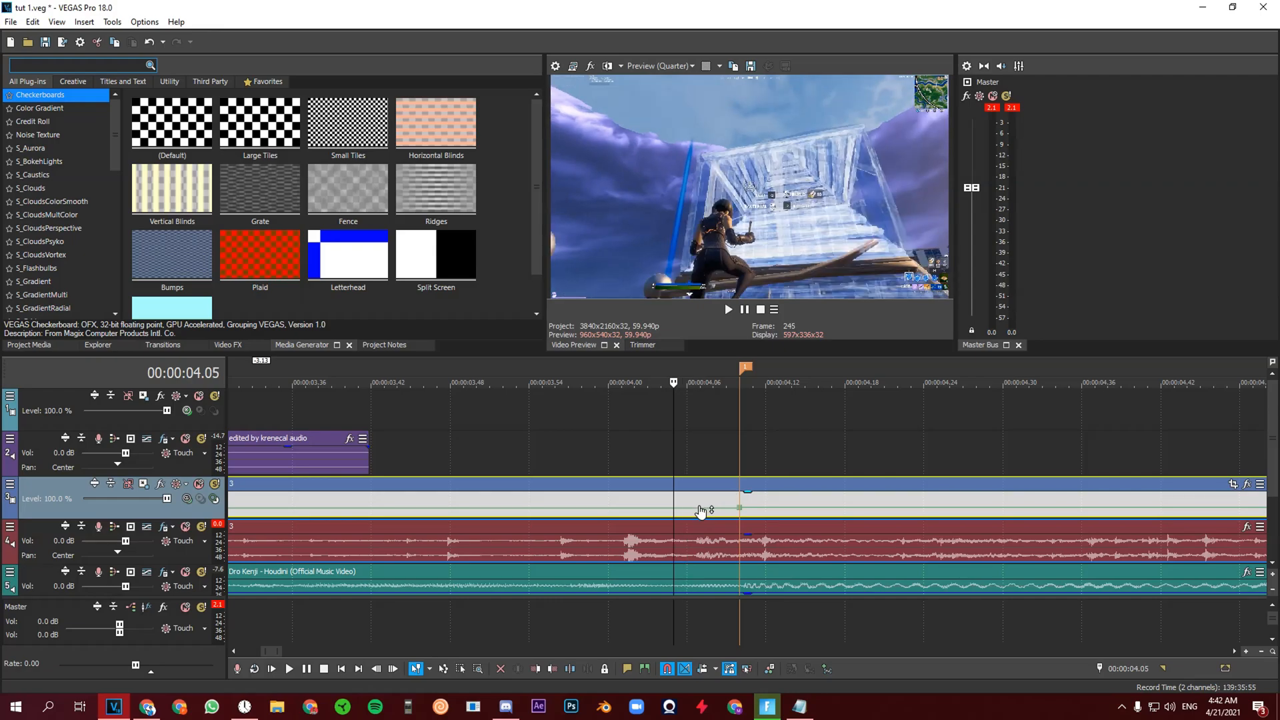
Set the velocity point to 50% forward velocity so the clip dips then ramps back up.
{"action": "right_click", "coordinate": [704, 509]}
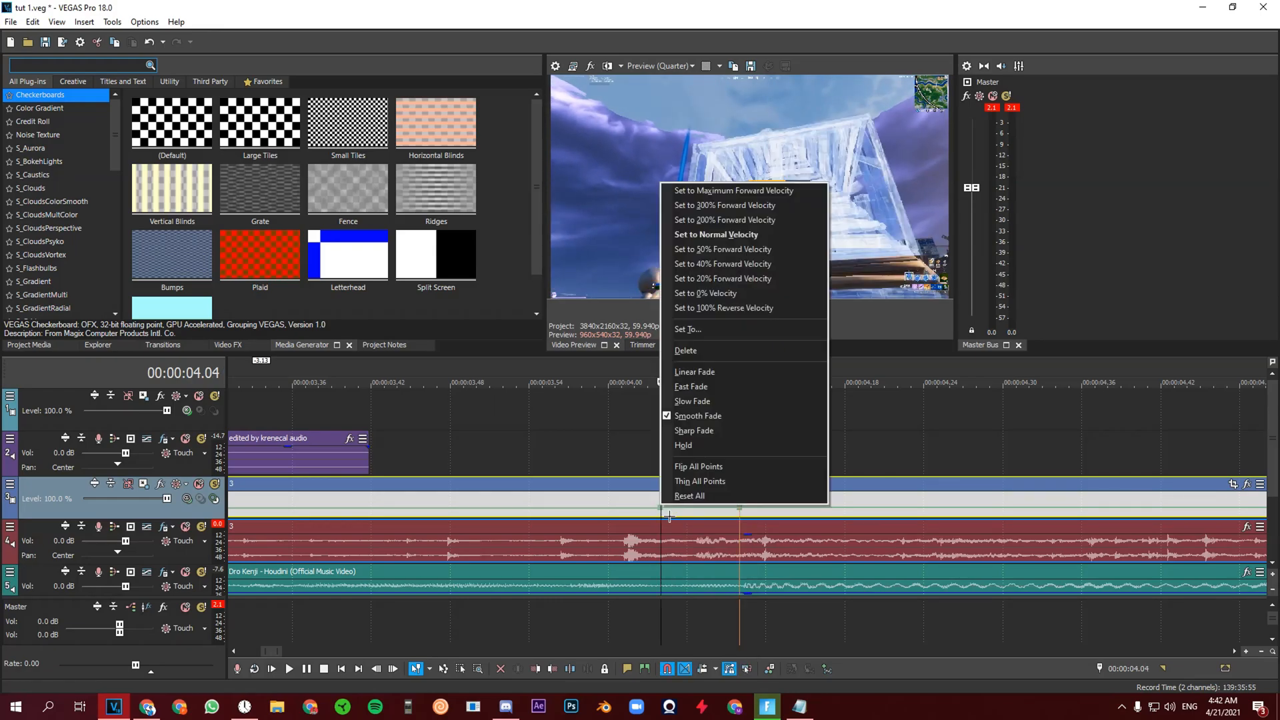
{"action": "mouse_move", "coordinate": [722, 250]}
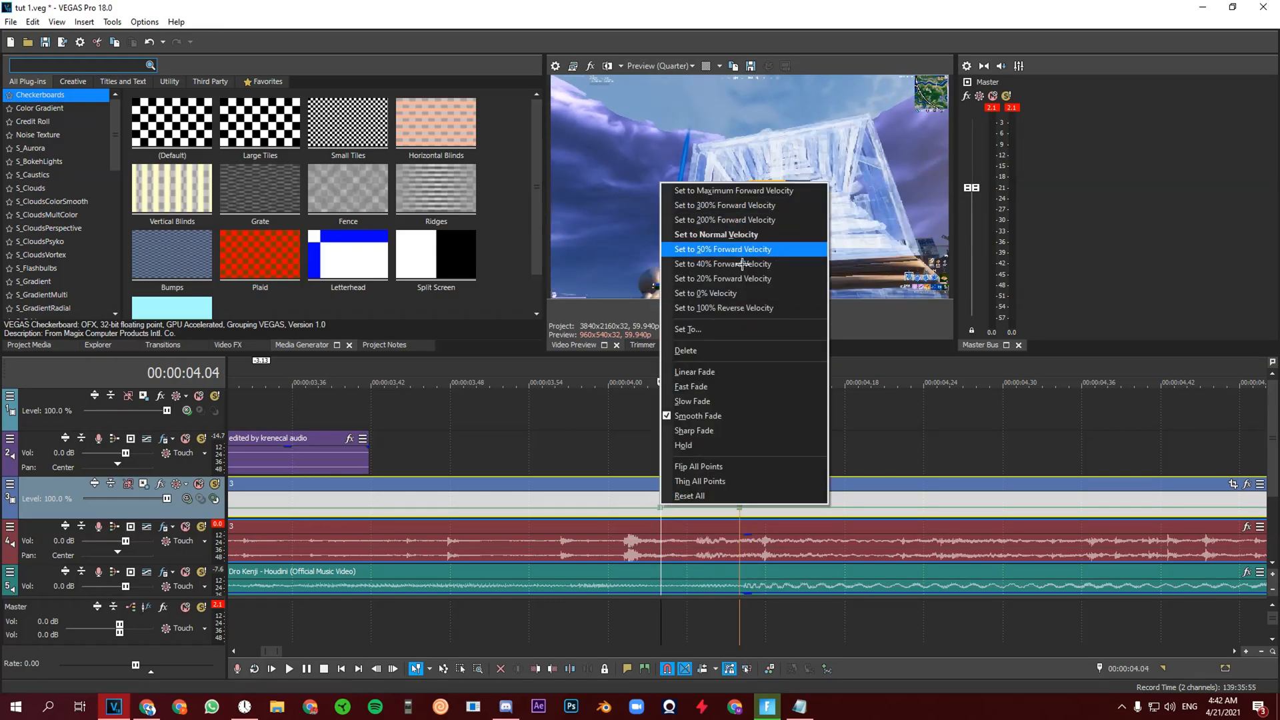
{"action": "left_click", "coordinate": [722, 250]}
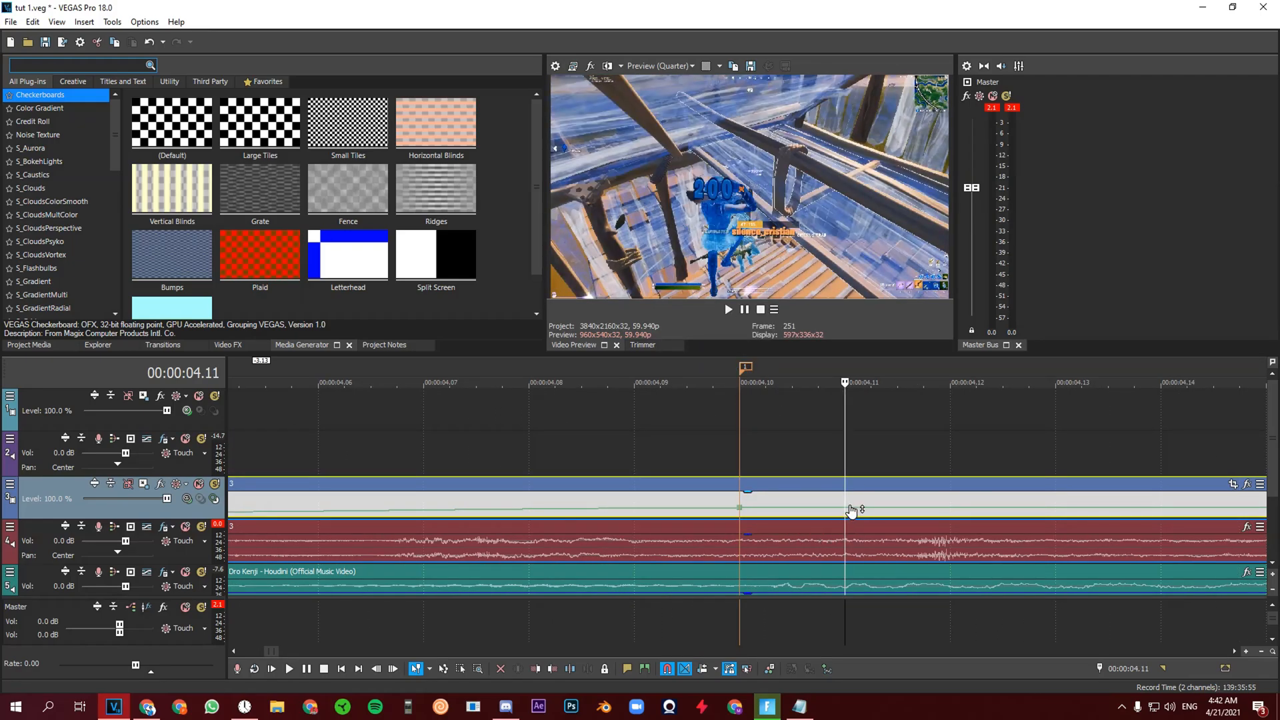
{"action": "right_click", "coordinate": [853, 511]}
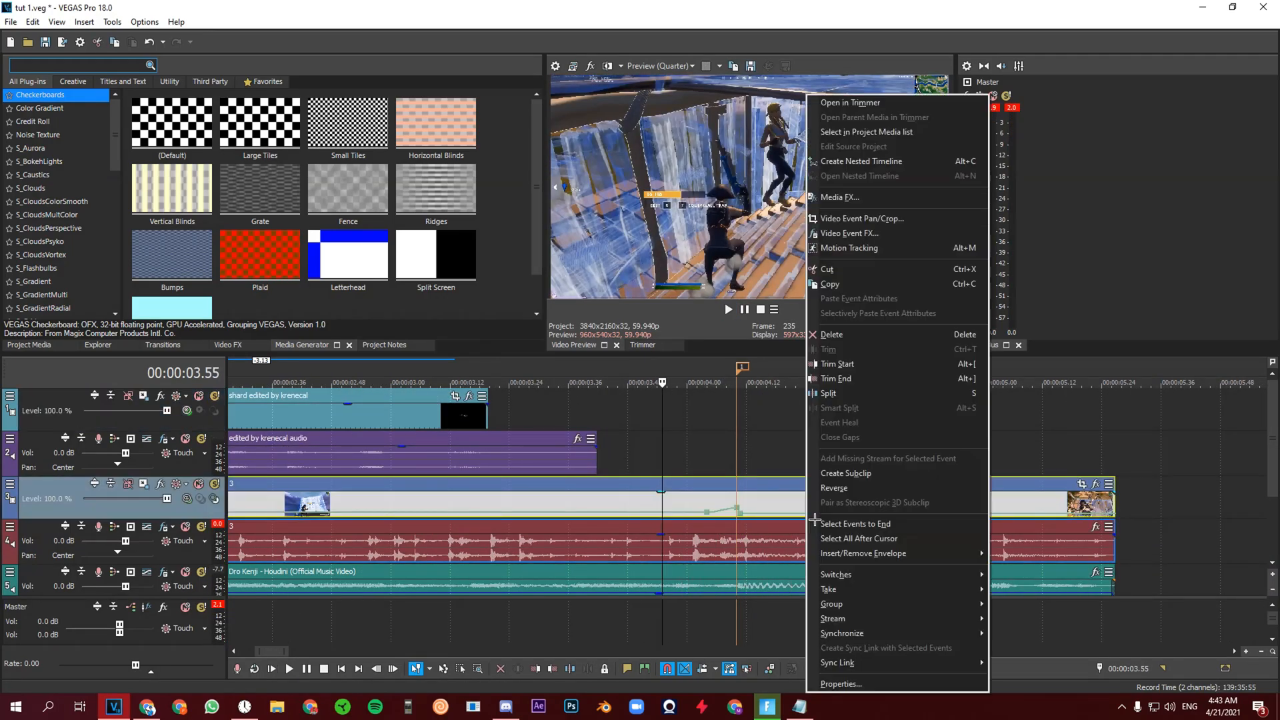
Disable resampling in the gameplay clip's properties to keep the slowed section crisp.
{"action": "left_click", "coordinate": [840, 683]}
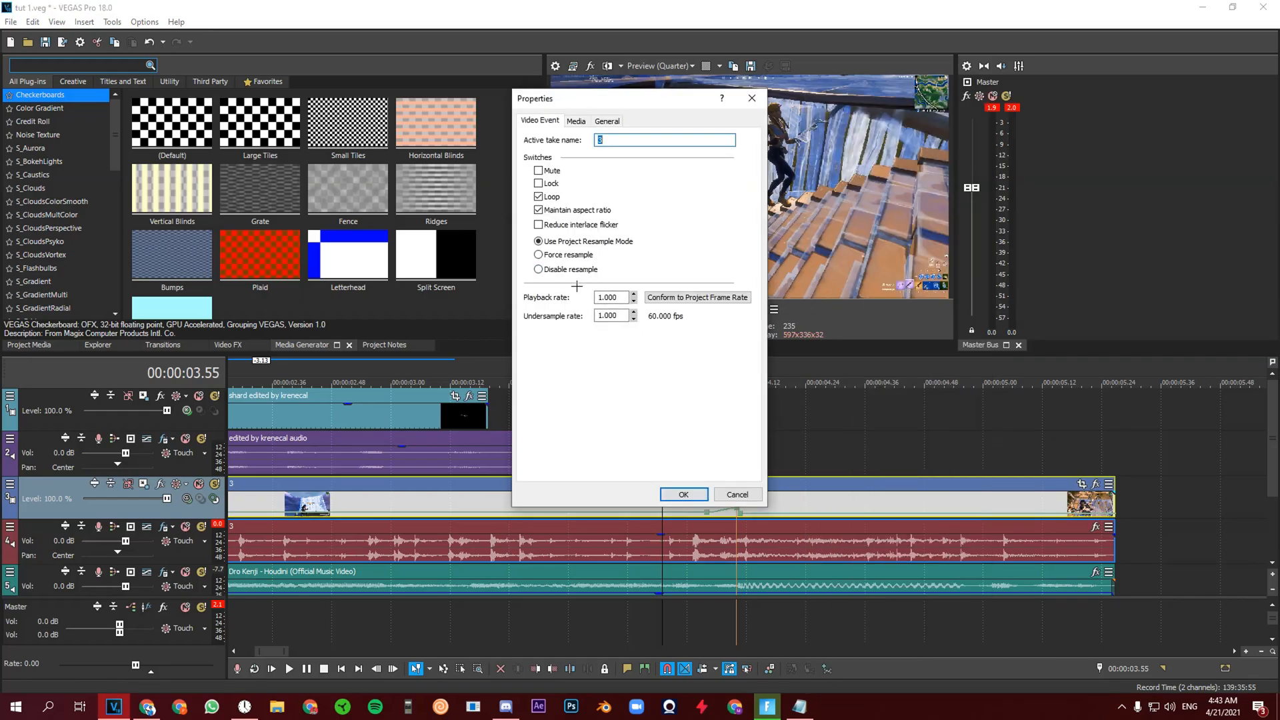
{"action": "left_click", "coordinate": [537, 269]}
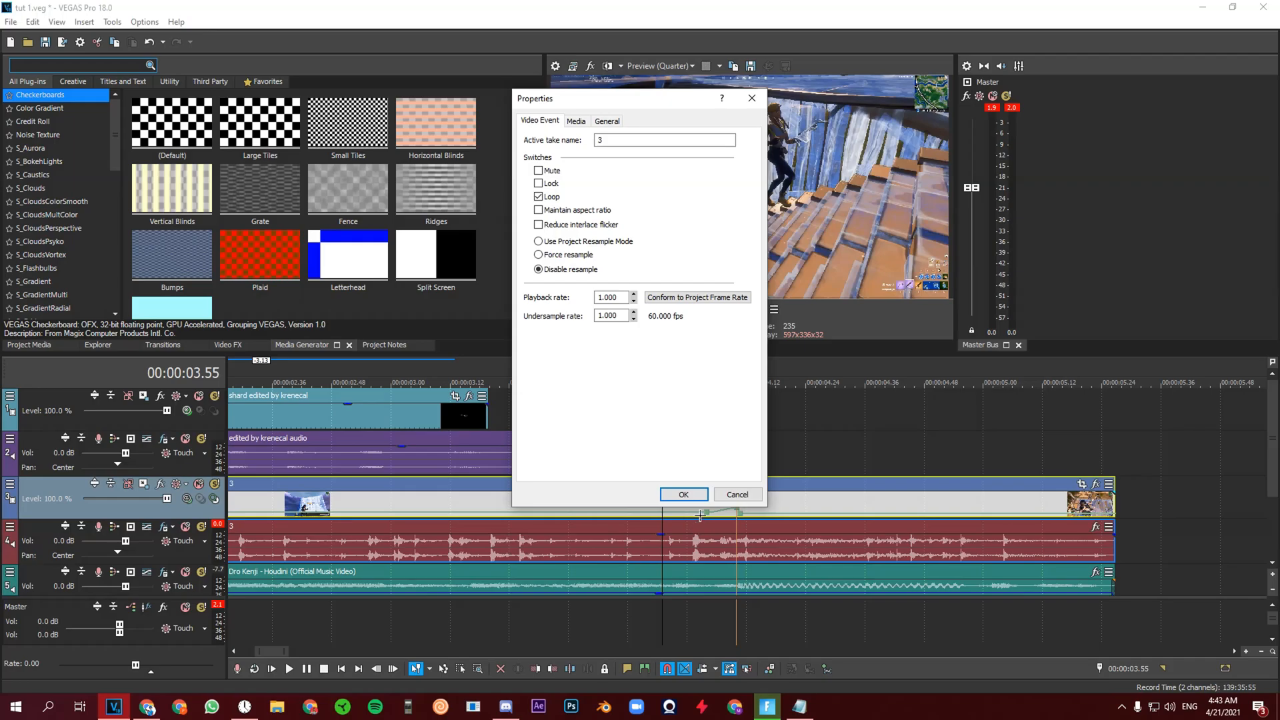
{"action": "left_click", "coordinate": [682, 494]}
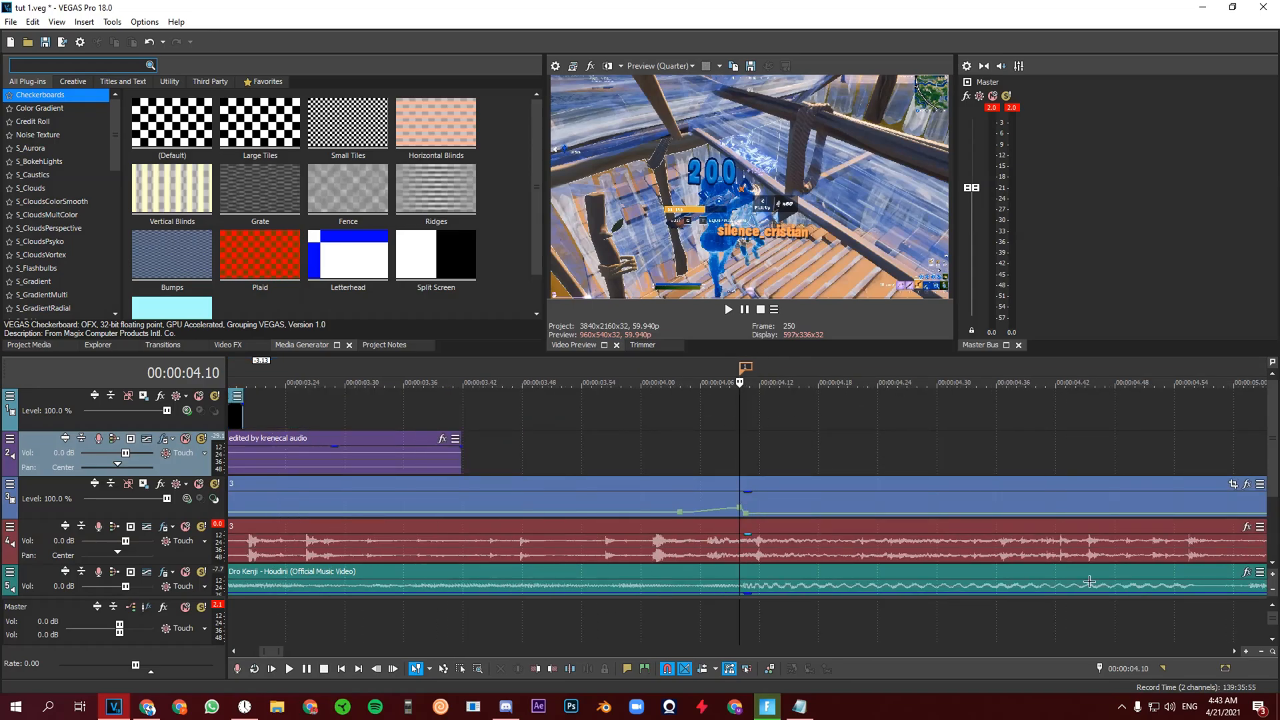
Split the short section before the ramp into its own video and audio event.
{"action": "left_click", "coordinate": [1126, 668]}
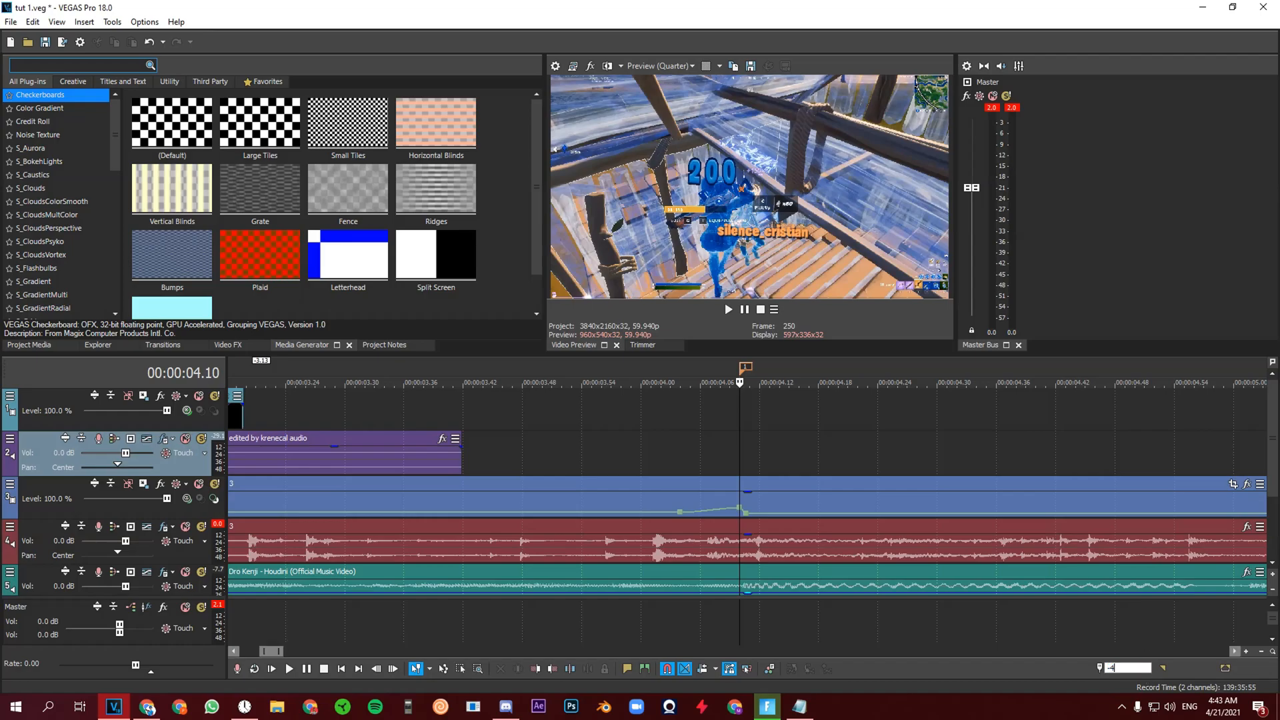
{"action": "left_click", "coordinate": [342, 383]}
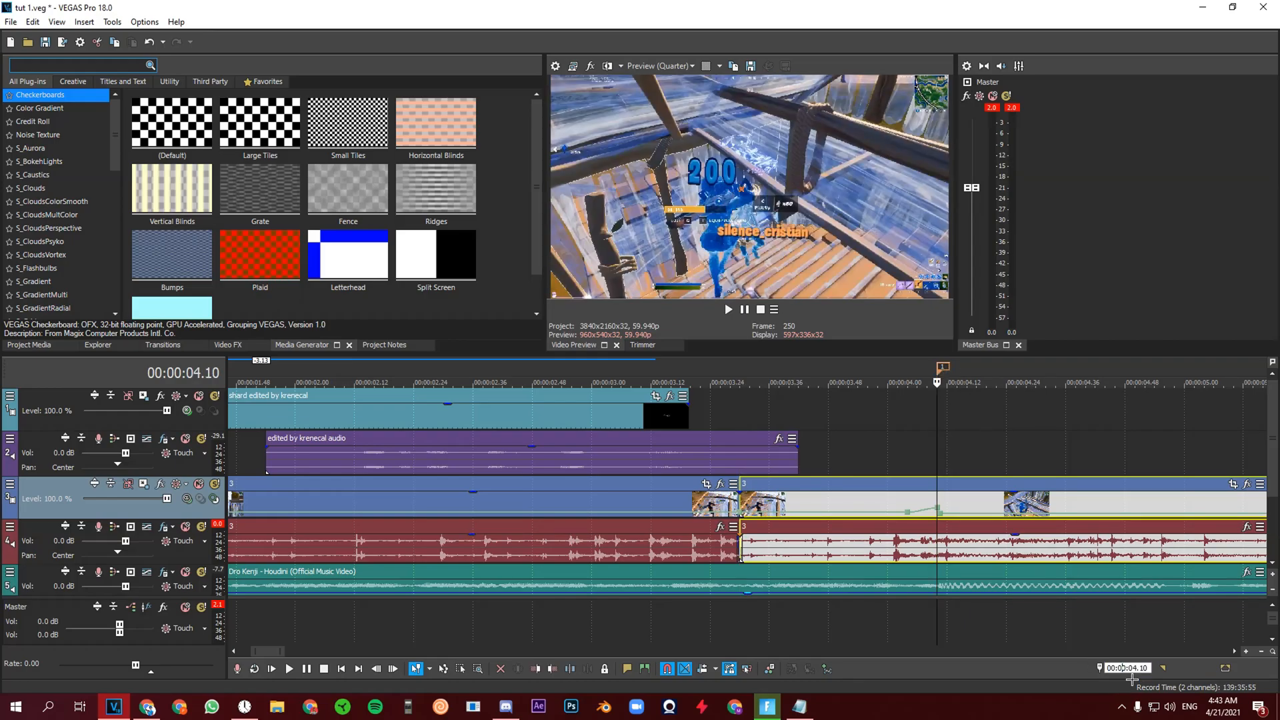
{"action": "left_click", "coordinate": [1126, 668]}
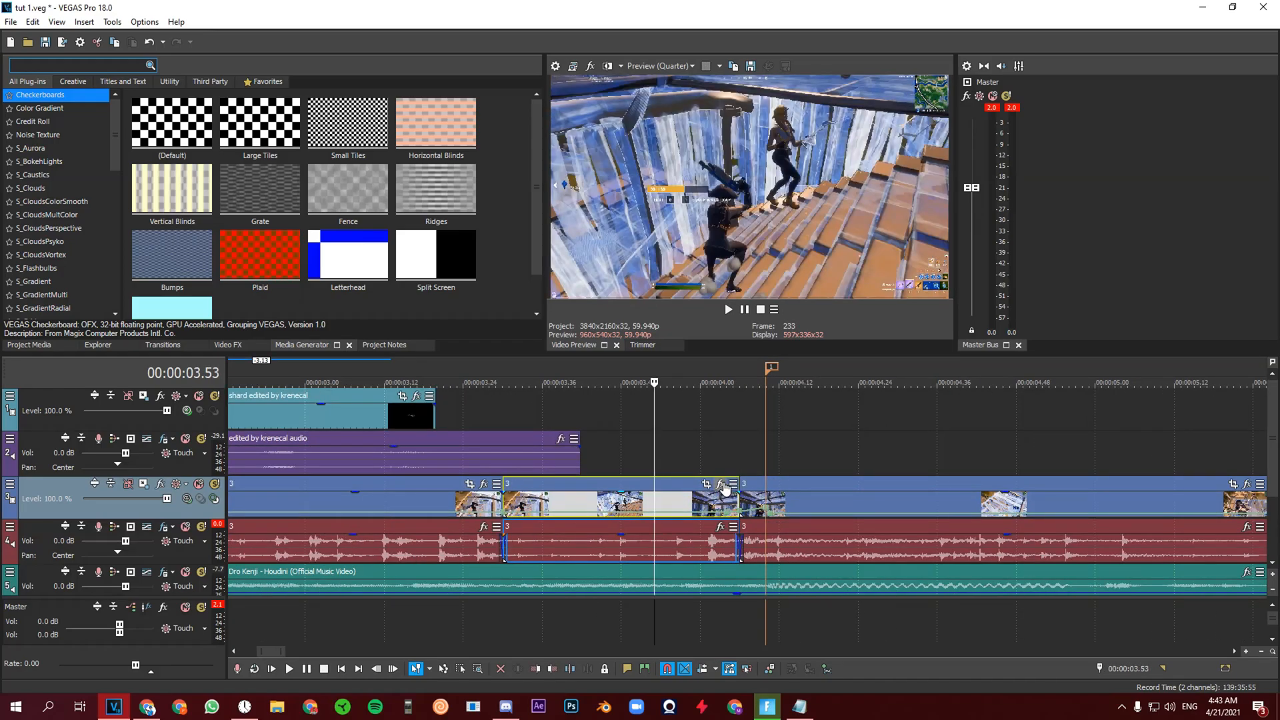
{"action": "left_click", "coordinate": [724, 485]}
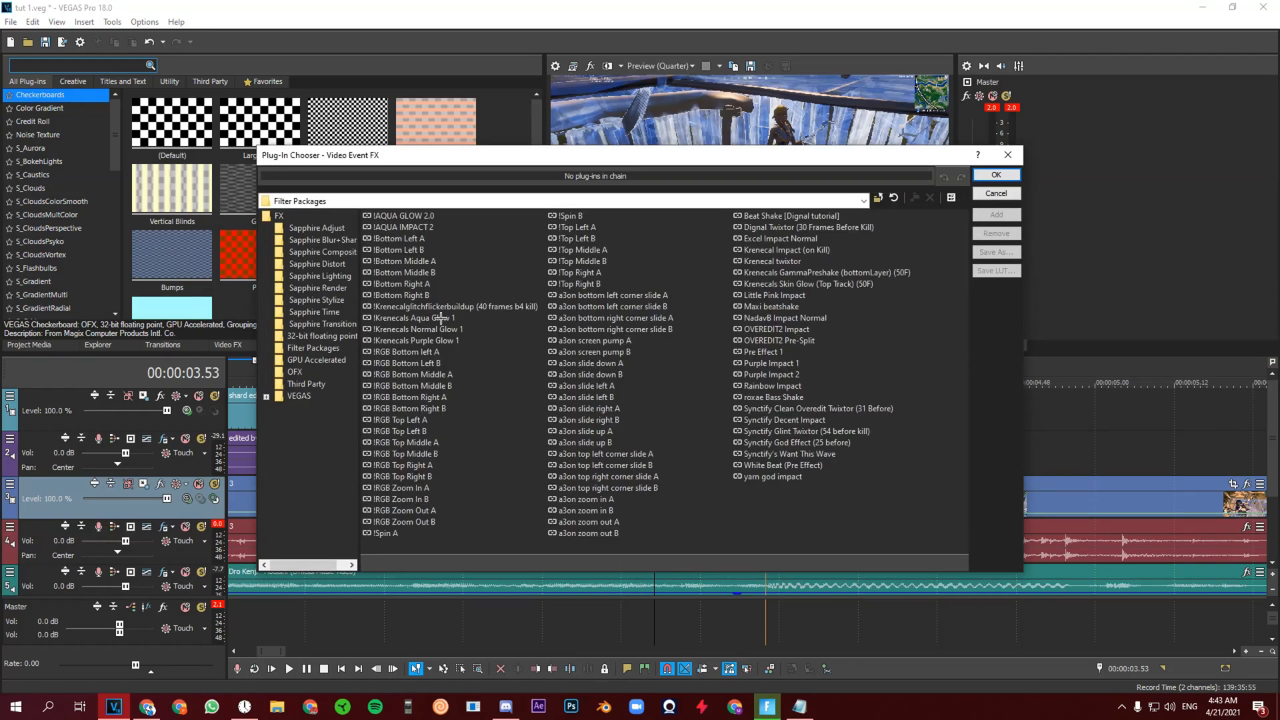
Apply the Krenecalglitchflickerbuildup package (S_HueSatBright, uni.Glitch, S_Shake, S_Flicker) to the short section.
{"action": "left_click", "coordinate": [455, 307]}
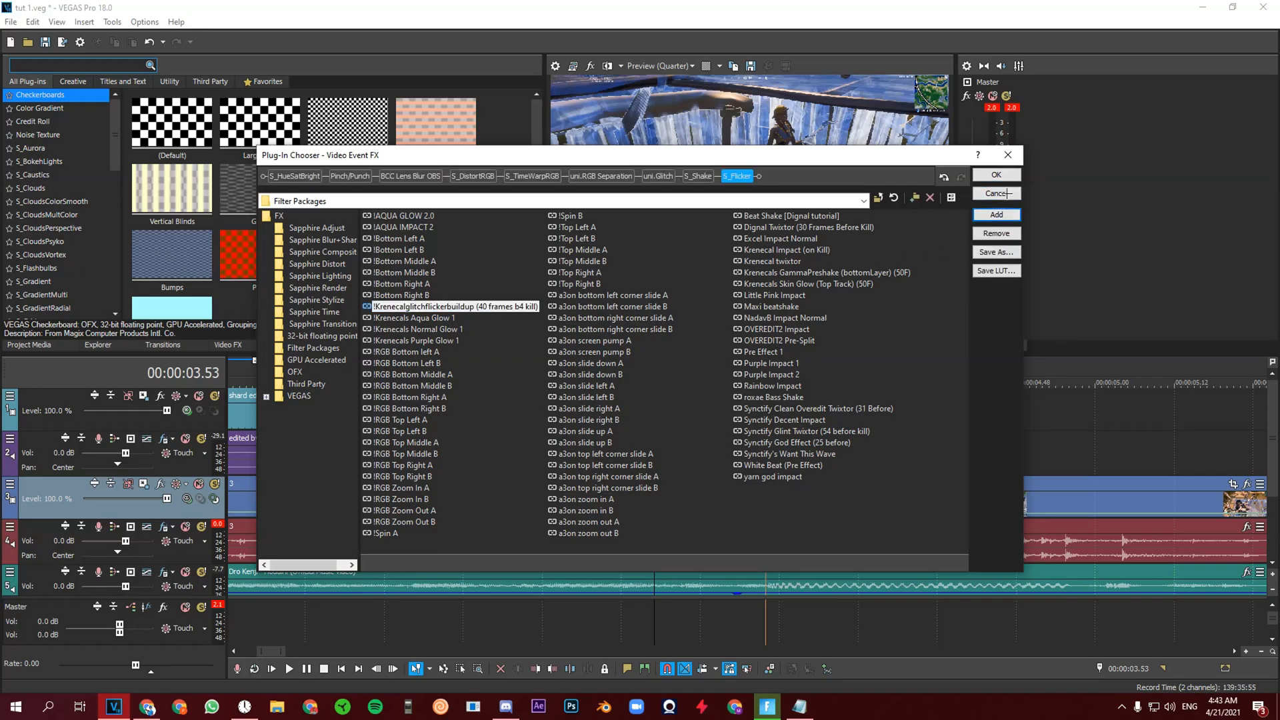
{"action": "left_click", "coordinate": [997, 175]}
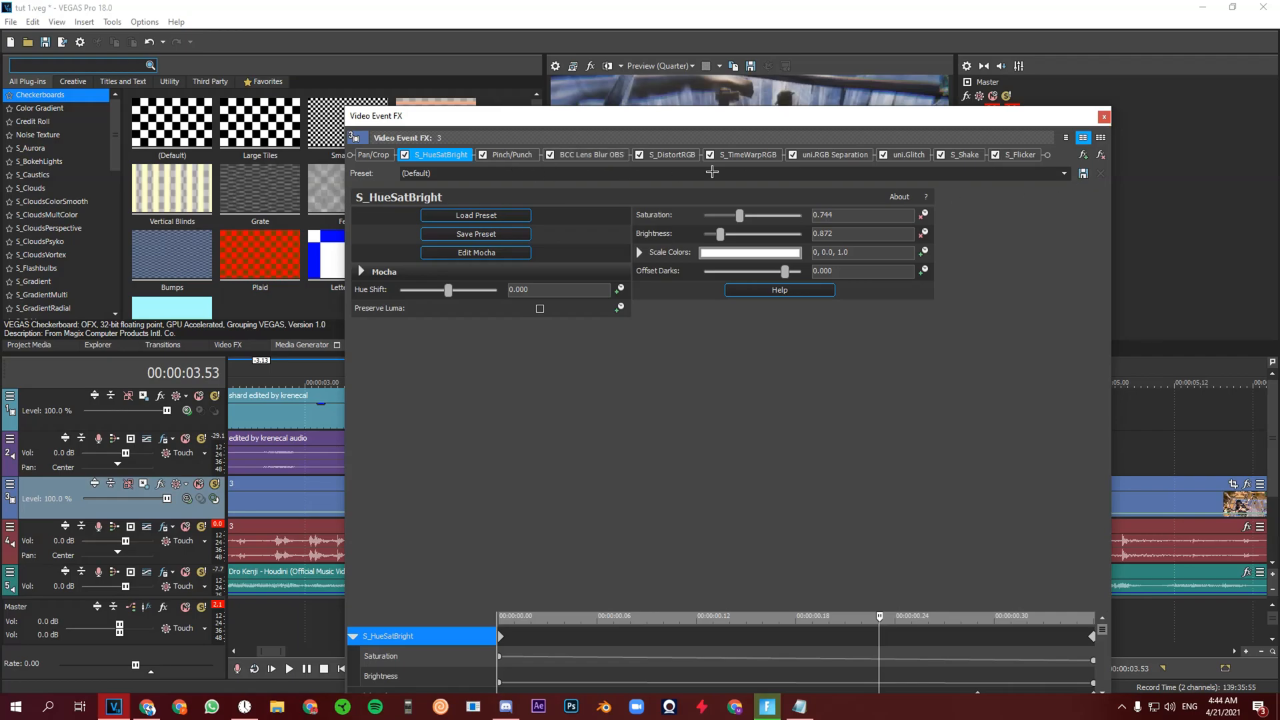
{"action": "left_click", "coordinate": [1105, 116]}
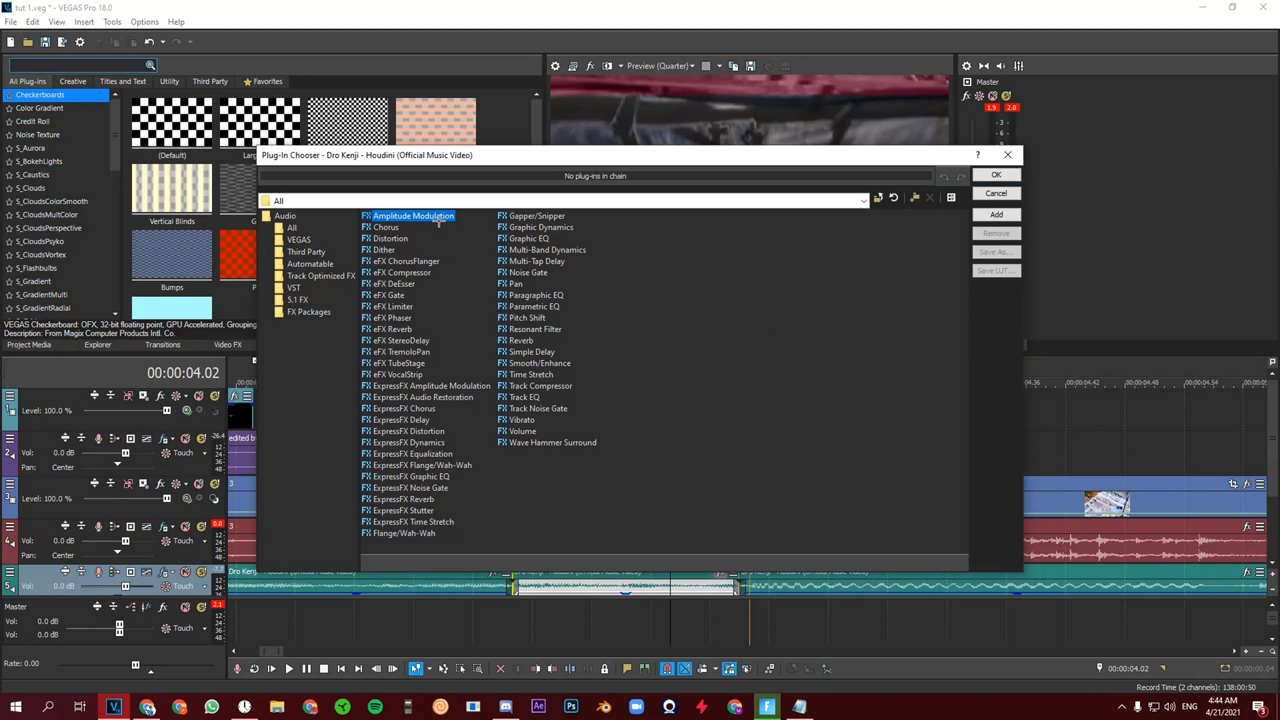
Add Amplitude Modulation with the [Sys] Wacky preset to the short music section.
{"action": "left_click", "coordinate": [995, 213]}
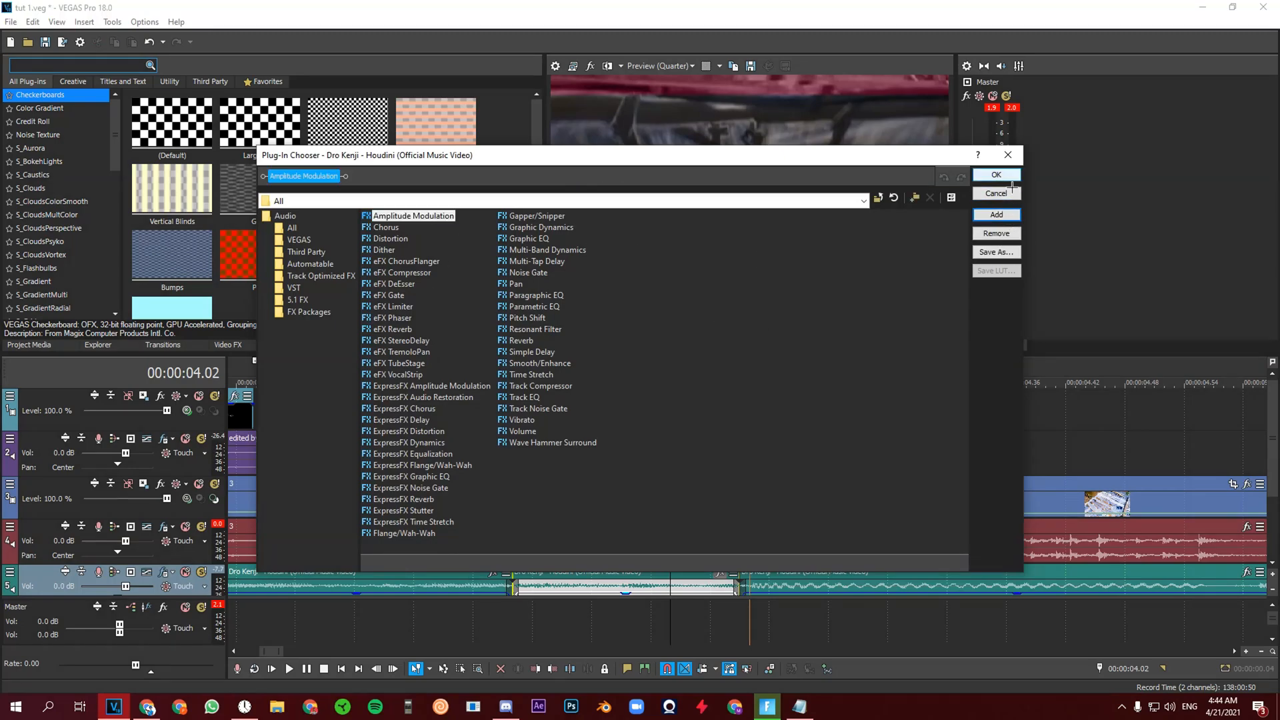
{"action": "left_click", "coordinate": [995, 173]}
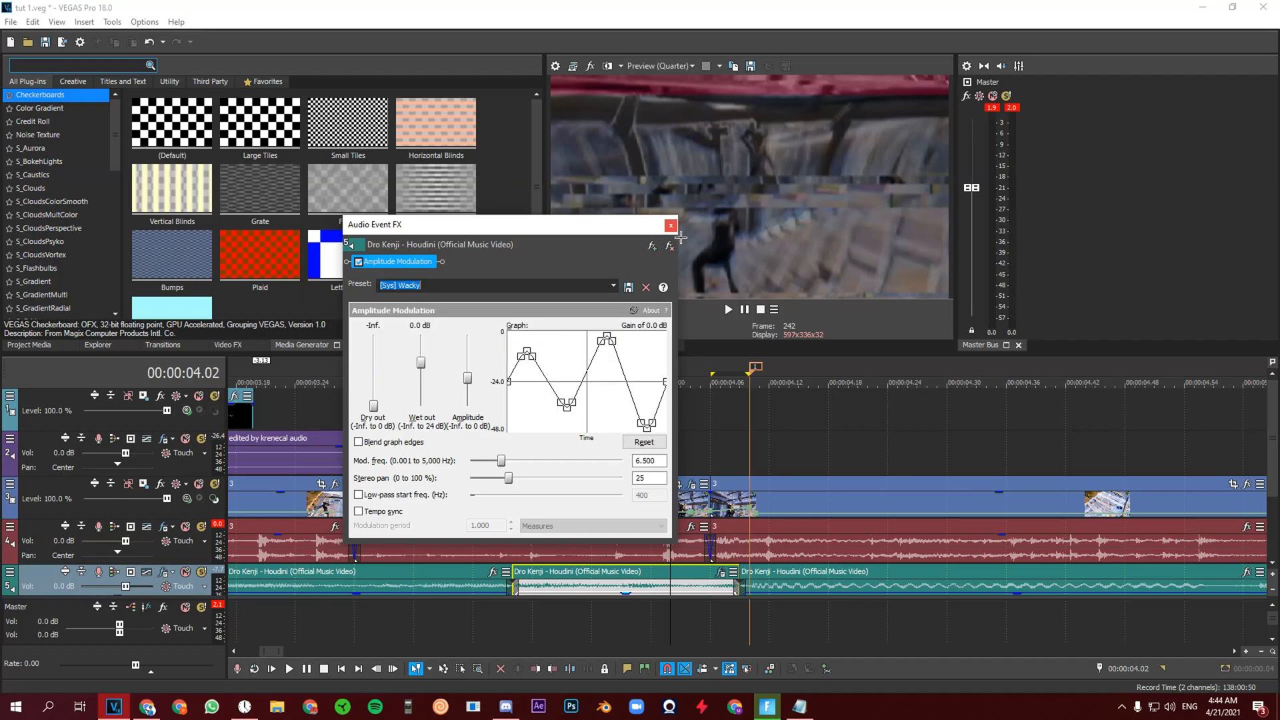
{"action": "left_click", "coordinate": [671, 226]}
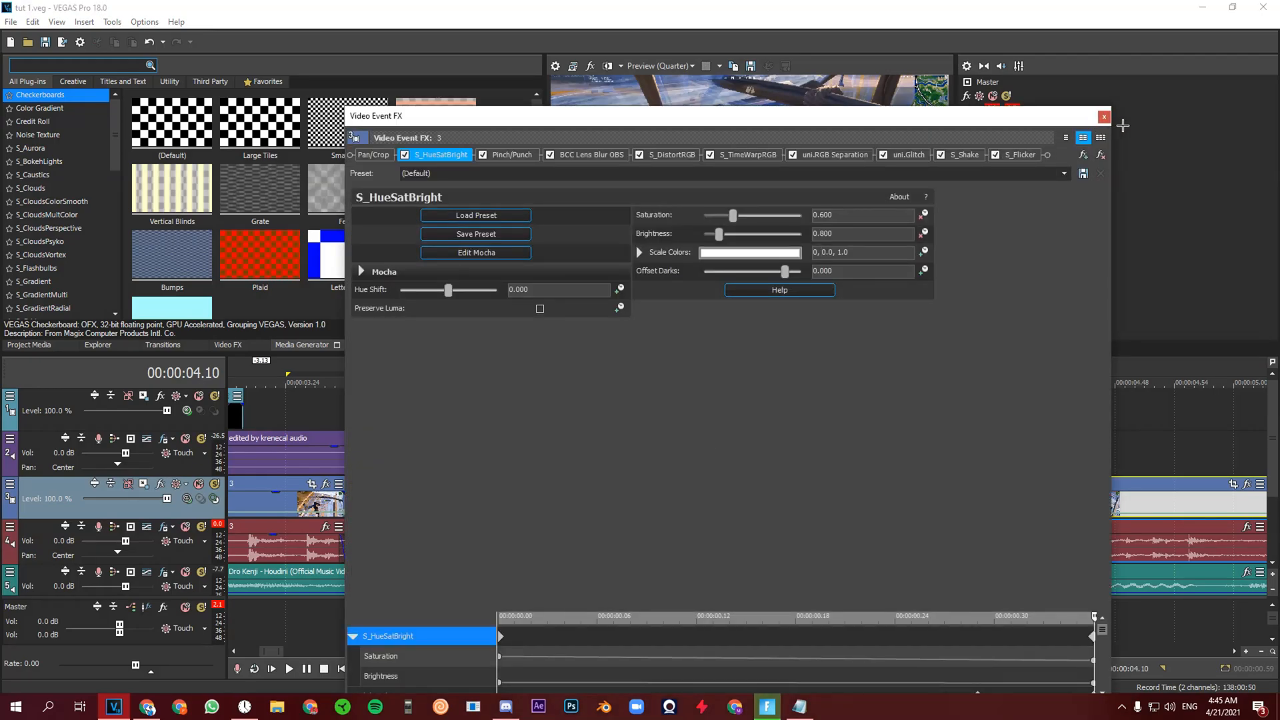
Apply the Krenecals Purple Glow 1 filter package to the last gameplay clip.
{"action": "left_click", "coordinate": [1104, 116]}
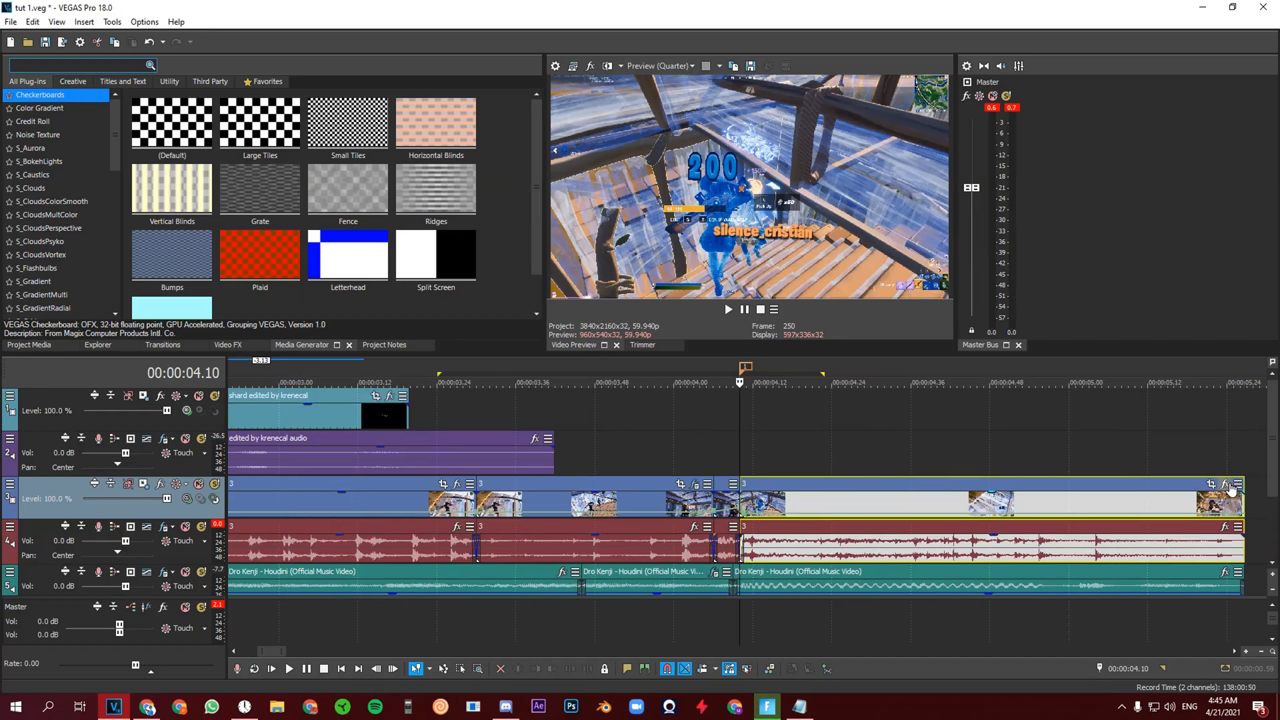
{"action": "left_click", "coordinate": [1225, 485]}
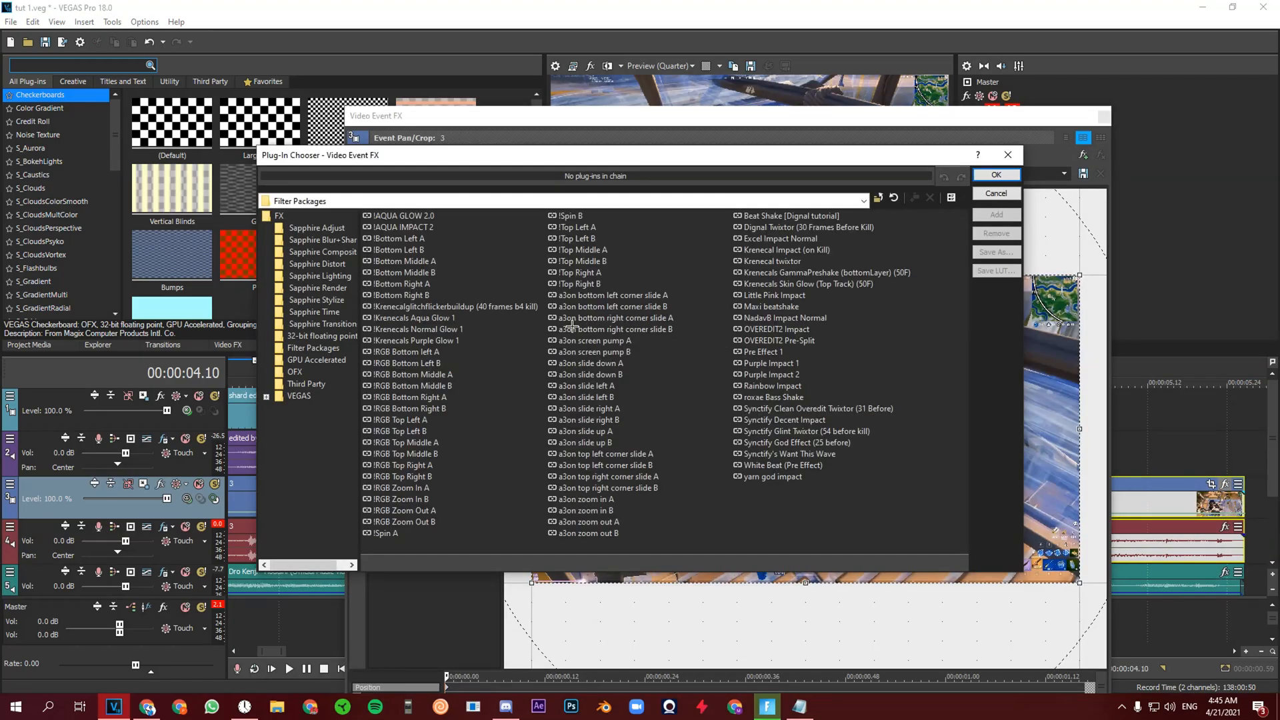
{"action": "left_click", "coordinate": [417, 318]}
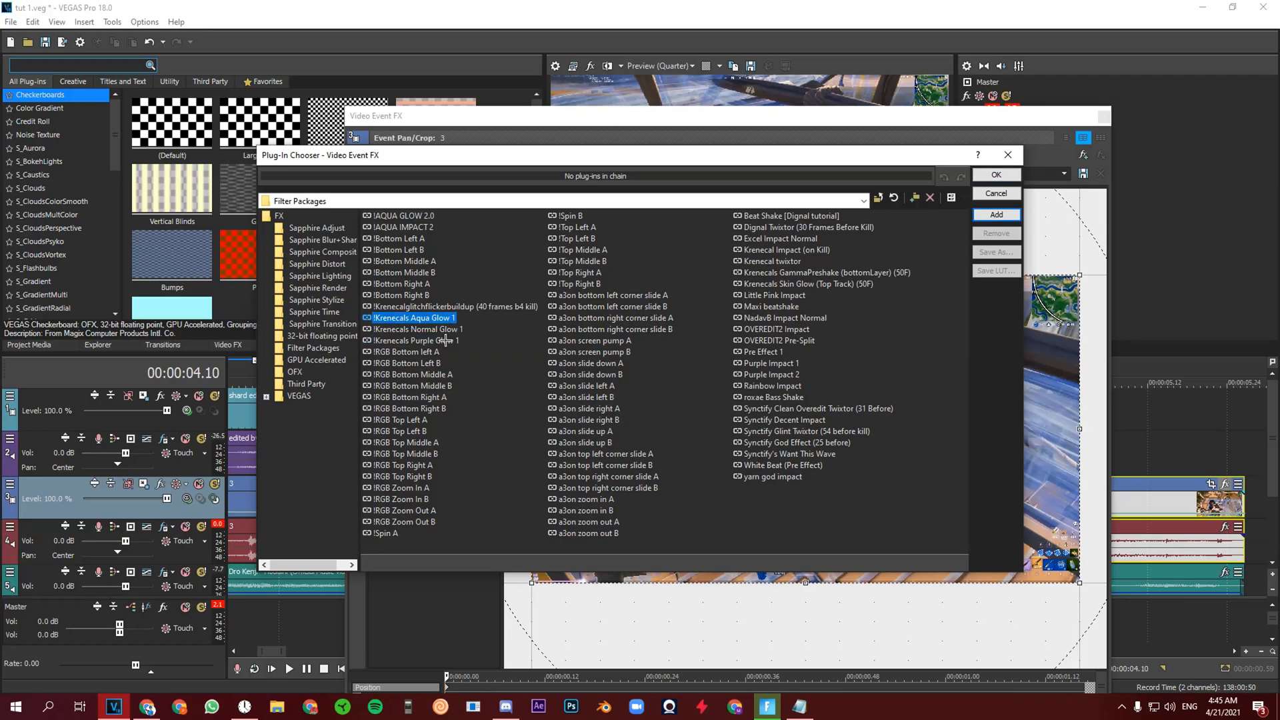
{"action": "left_click", "coordinate": [417, 341]}
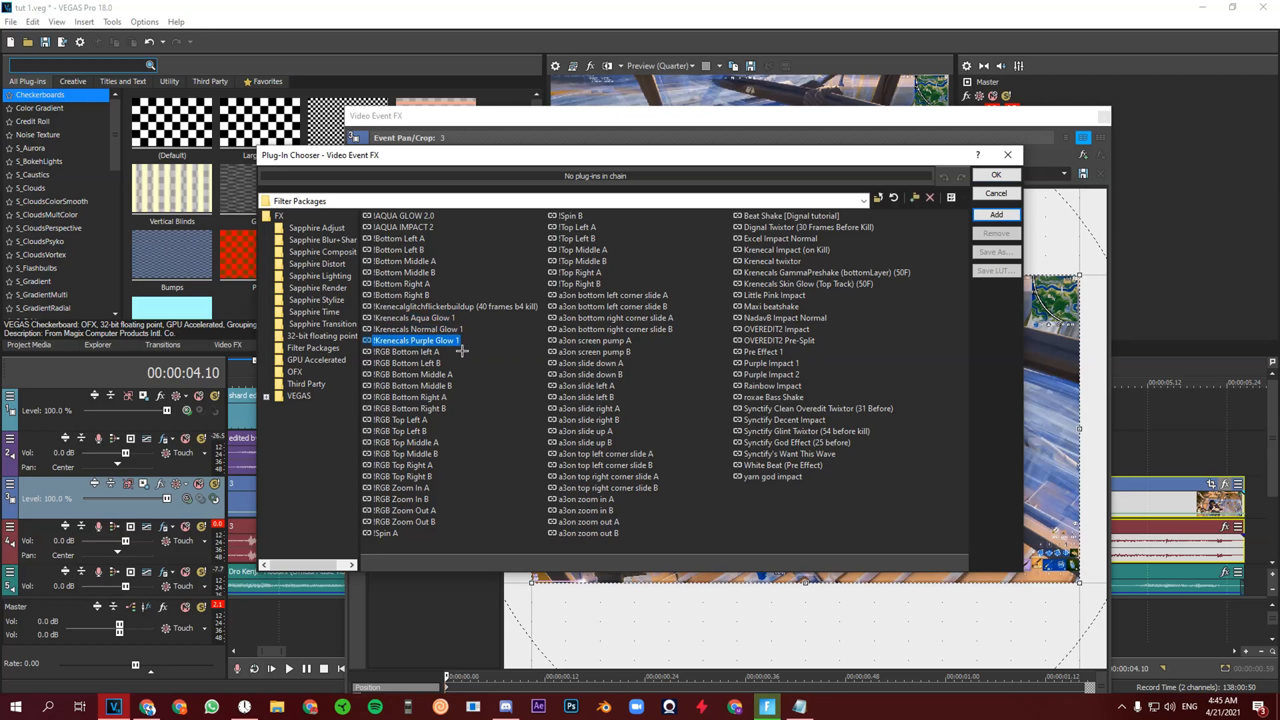
{"action": "left_click", "coordinate": [996, 213]}
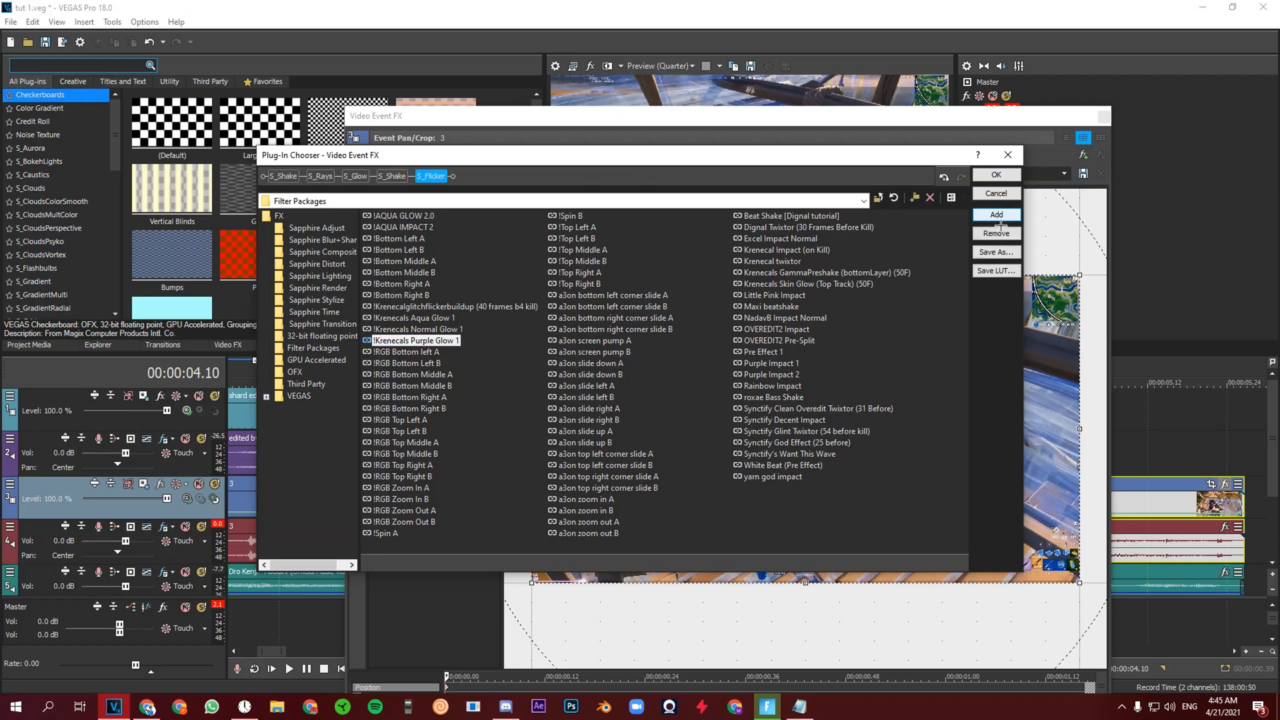
{"action": "left_click", "coordinate": [995, 174]}
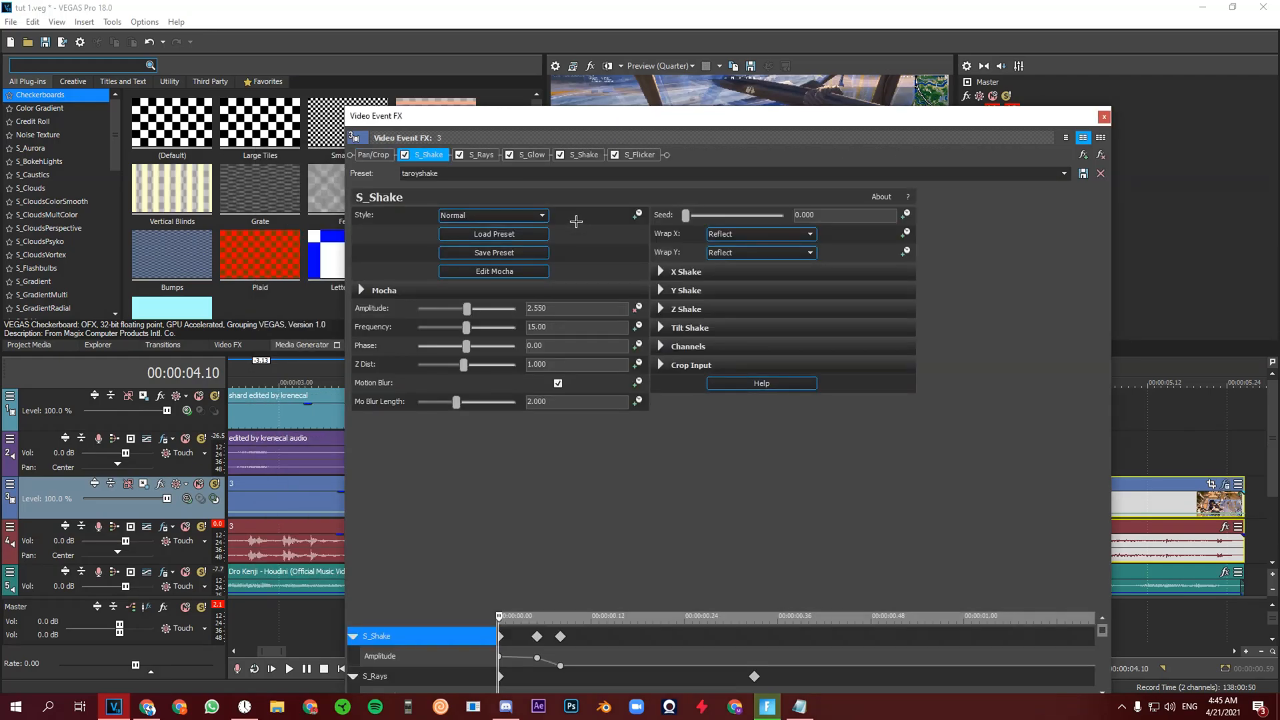
Review the S_Glow, S_Flicker and purple S_Rays settings in the chain, leaving defaults.
{"action": "left_click", "coordinate": [532, 155]}
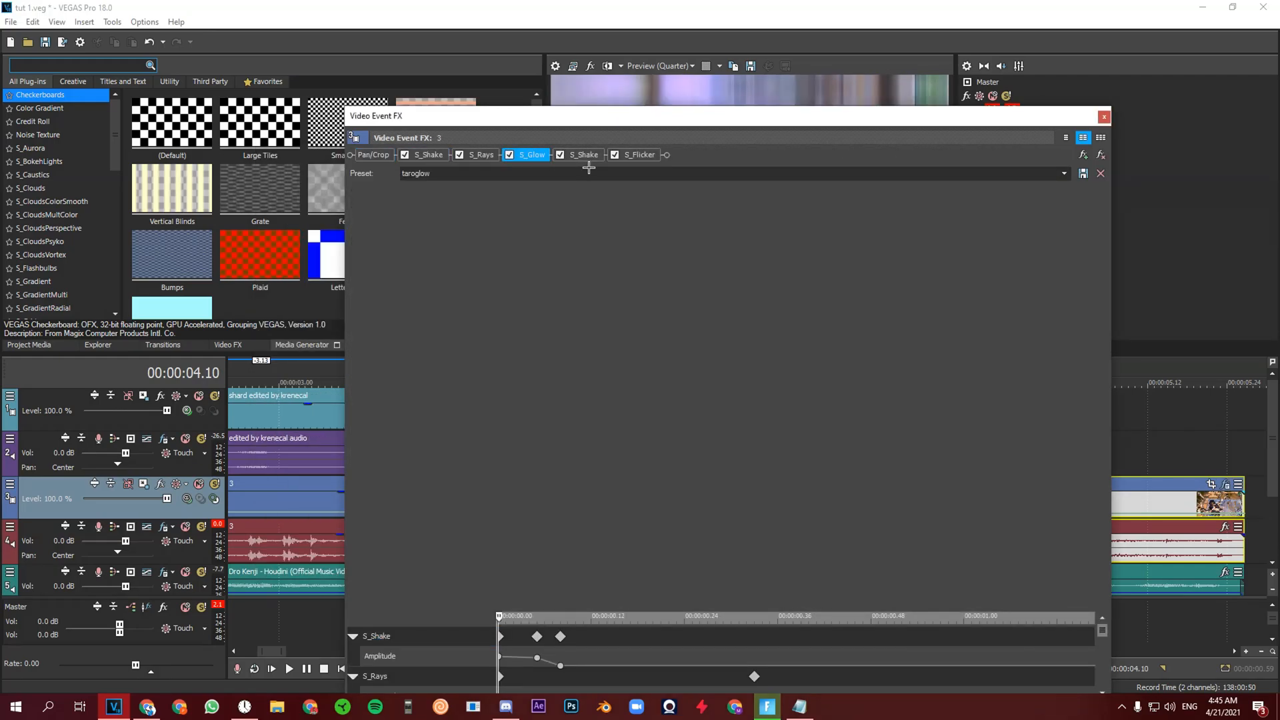
{"action": "left_click", "coordinate": [638, 155]}
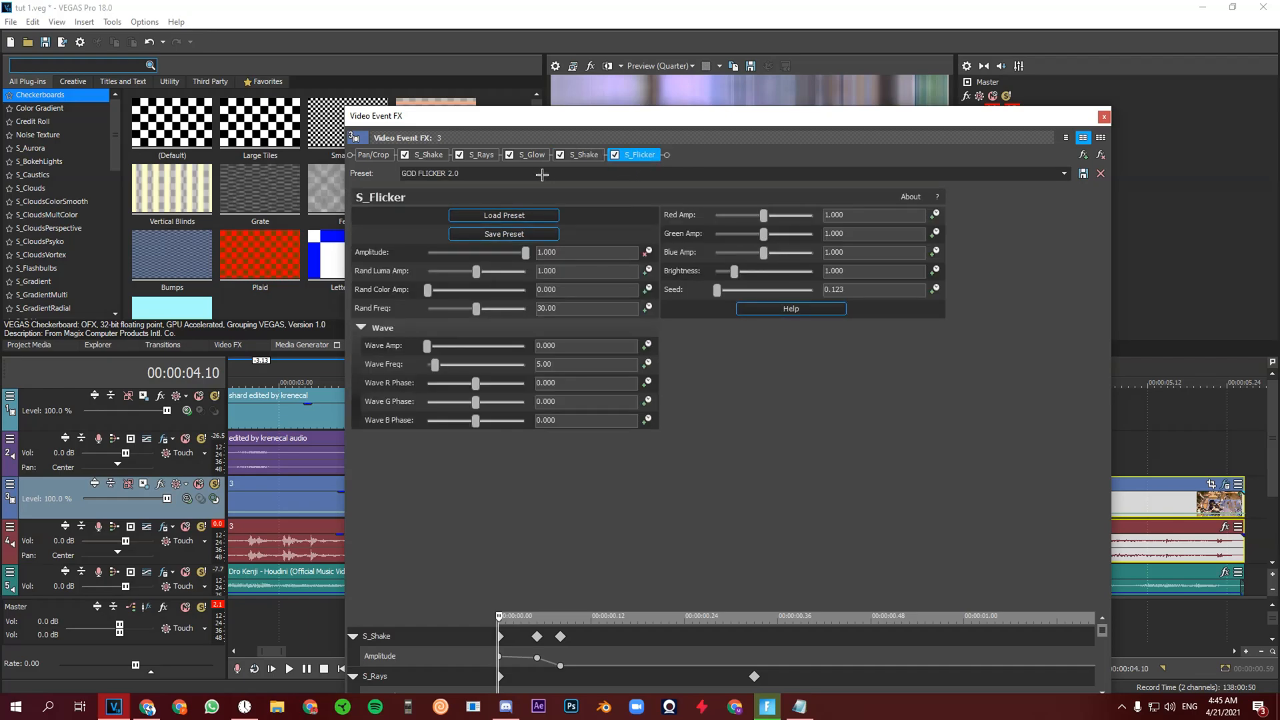
{"action": "left_click", "coordinate": [481, 155]}
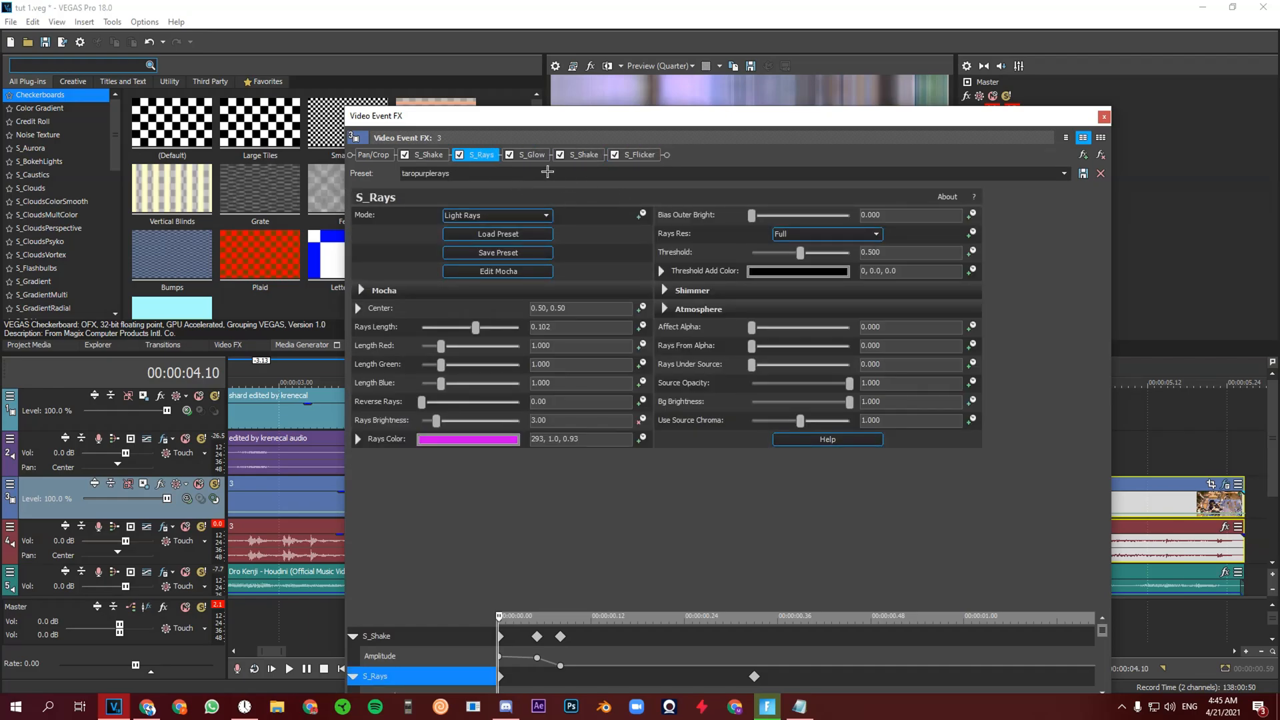
{"action": "left_click", "coordinate": [1104, 116]}
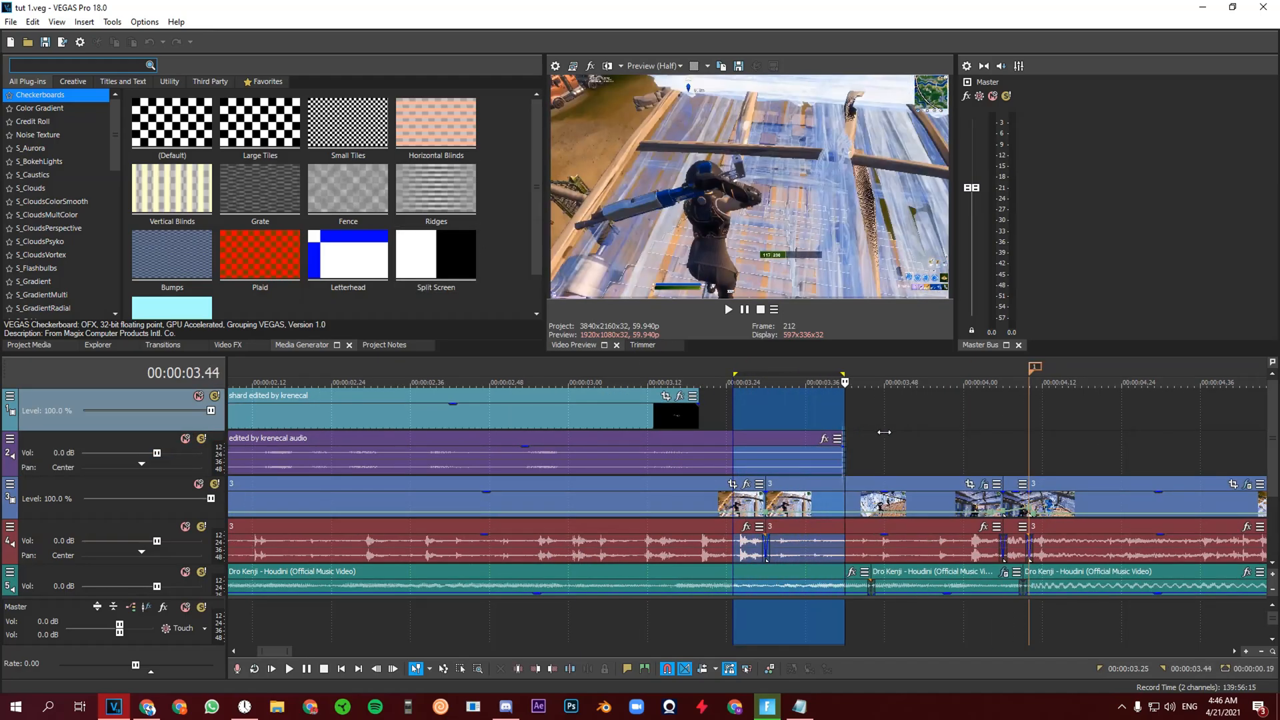
Set preview quality to Preview > Quarter and play the edit back from the start.
{"action": "left_click", "coordinate": [653, 67]}
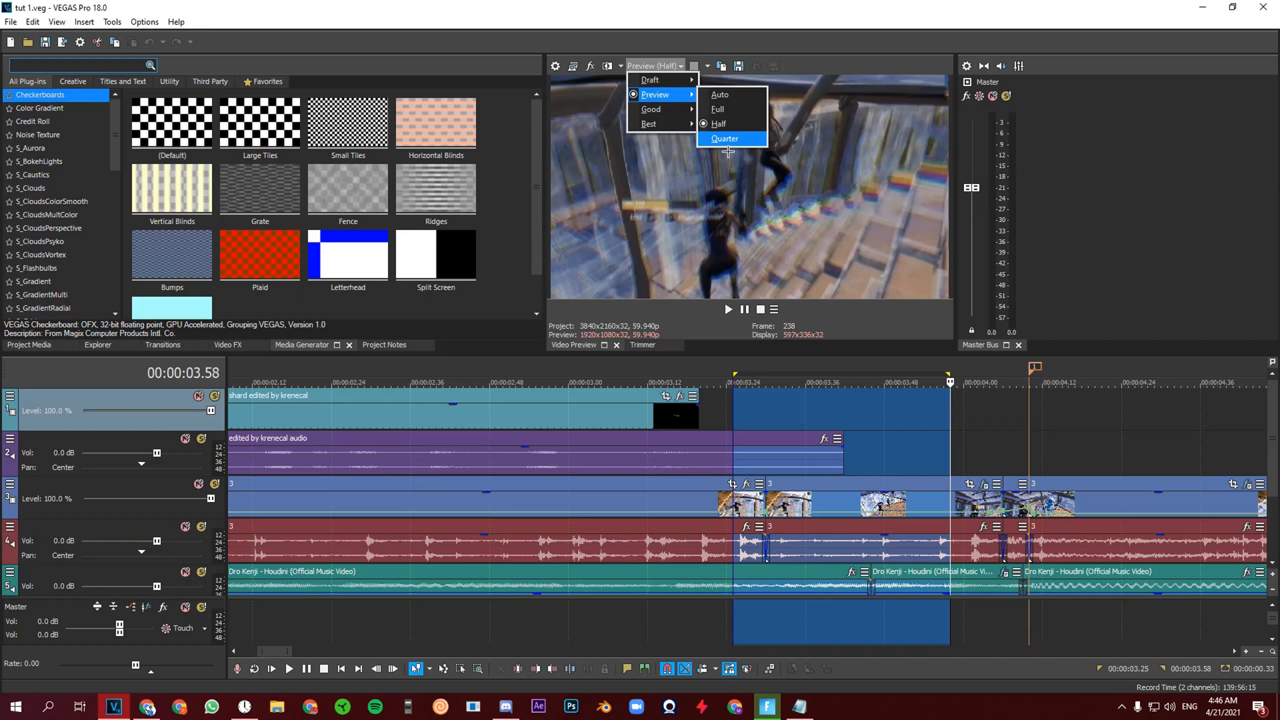
{"action": "left_click", "coordinate": [724, 137]}
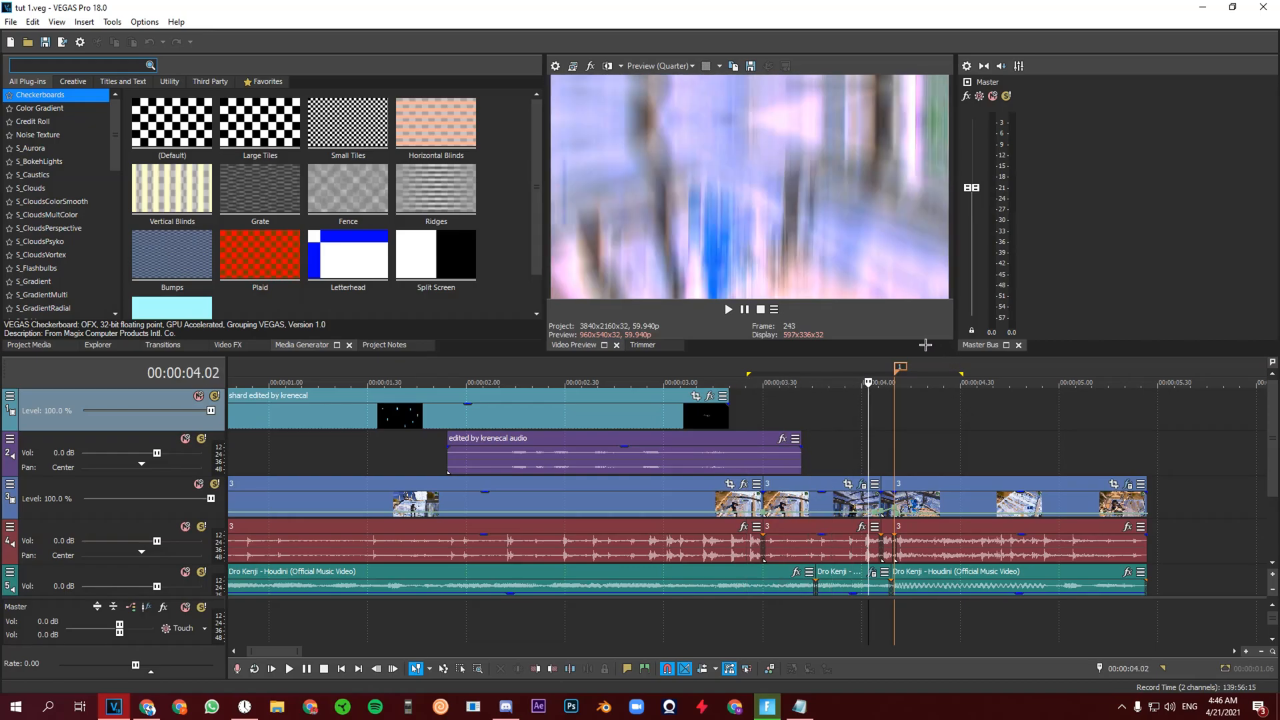
{"action": "left_click", "coordinate": [288, 669]}
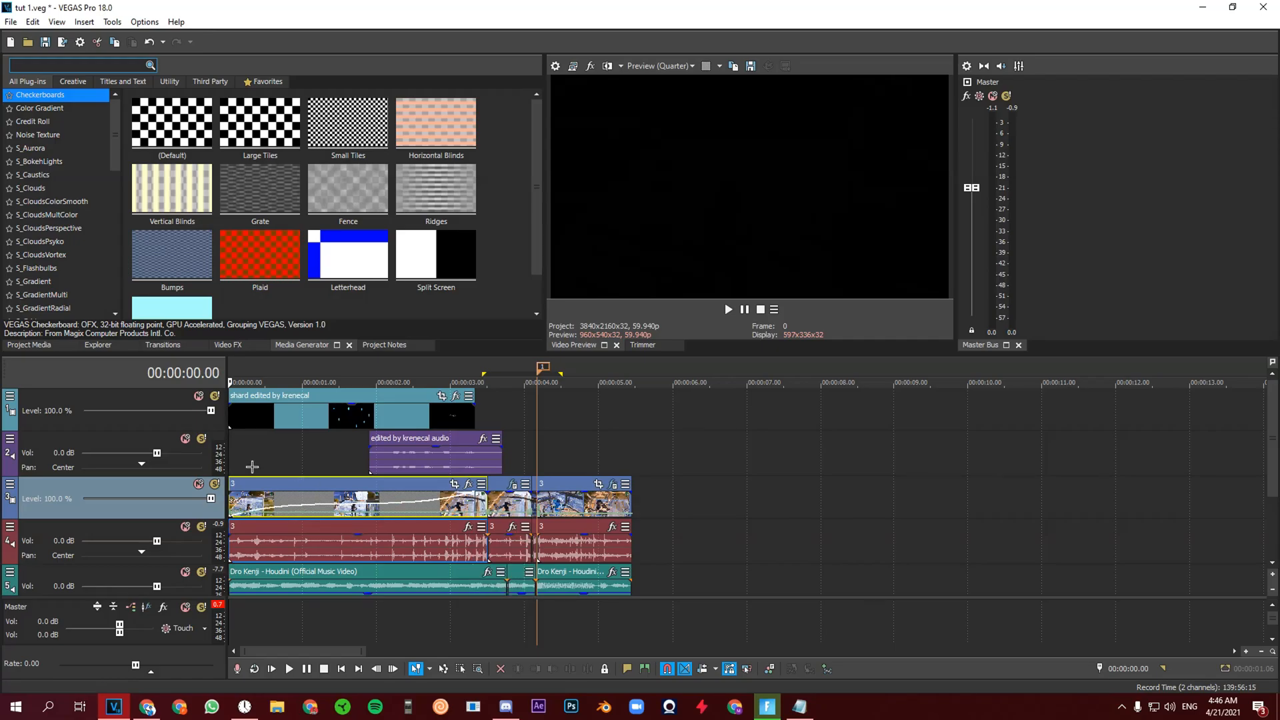
{"action": "left_click", "coordinate": [288, 669]}
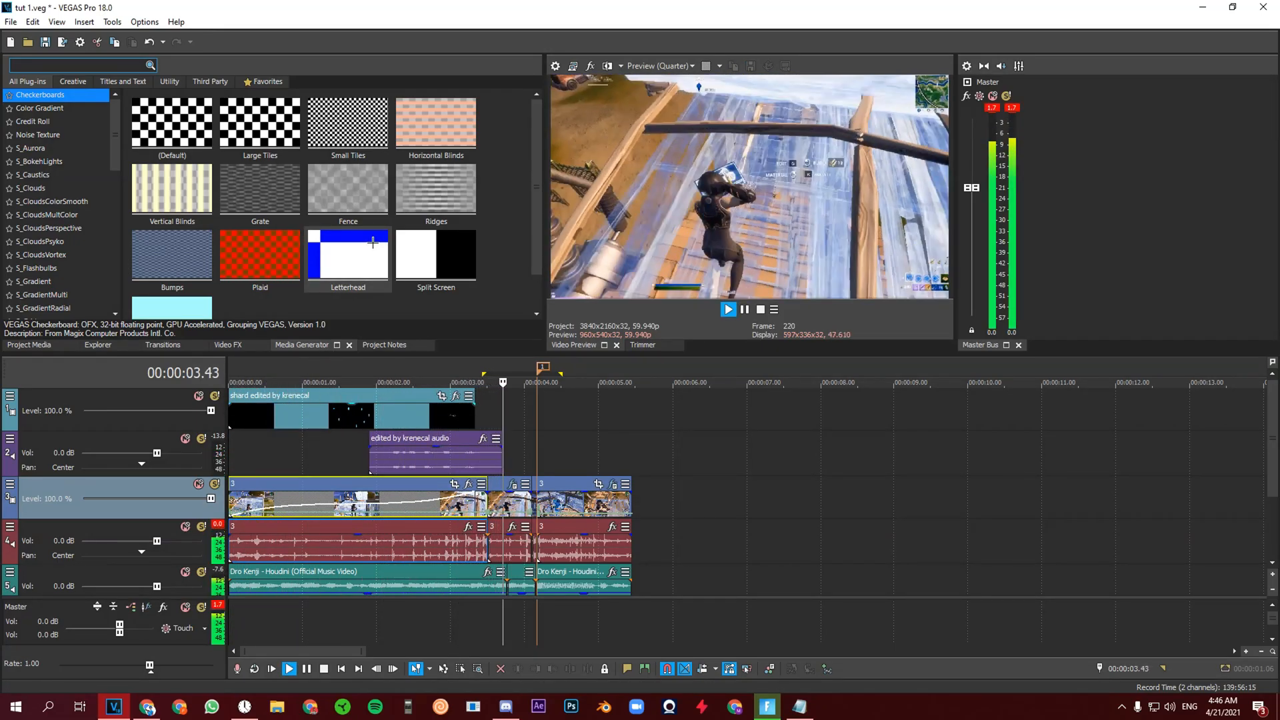
{"action": "left_click", "coordinate": [32, 21]}
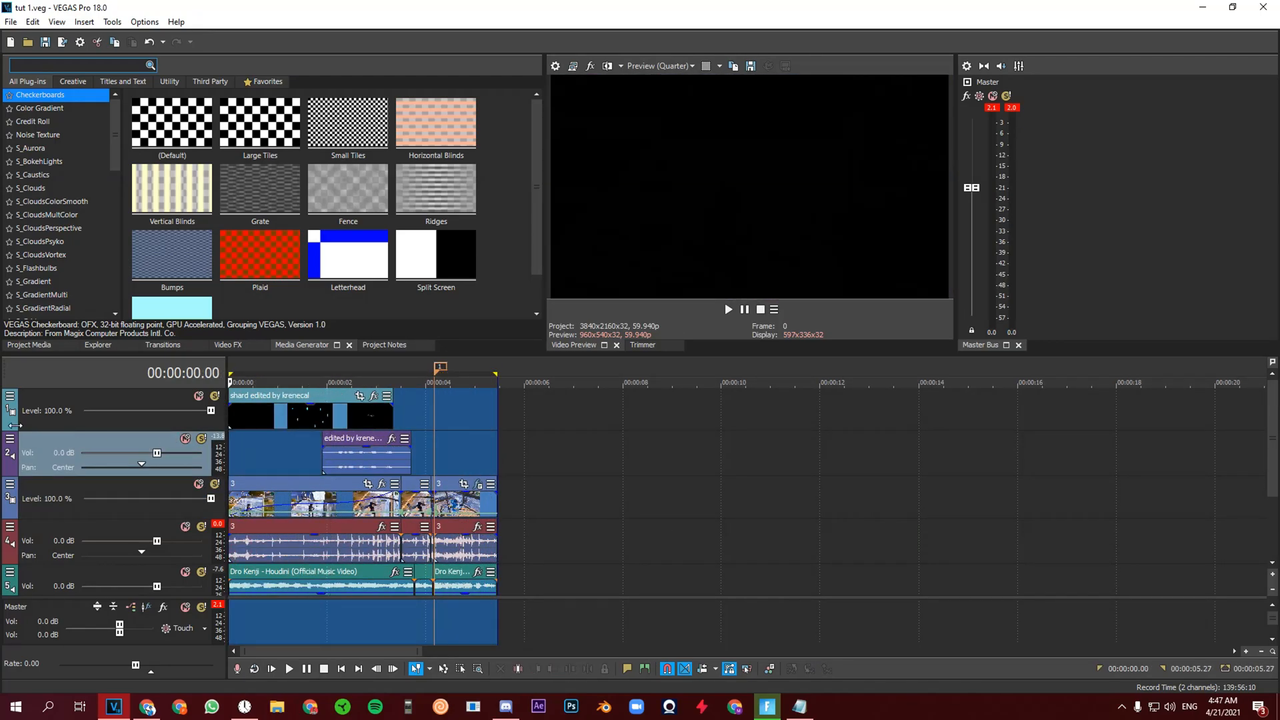
Render the project to tut 1.mp4 as MAGIX AVC/AAC MP4 with the dignal 1440p template.
{"action": "left_click", "coordinate": [11, 21]}
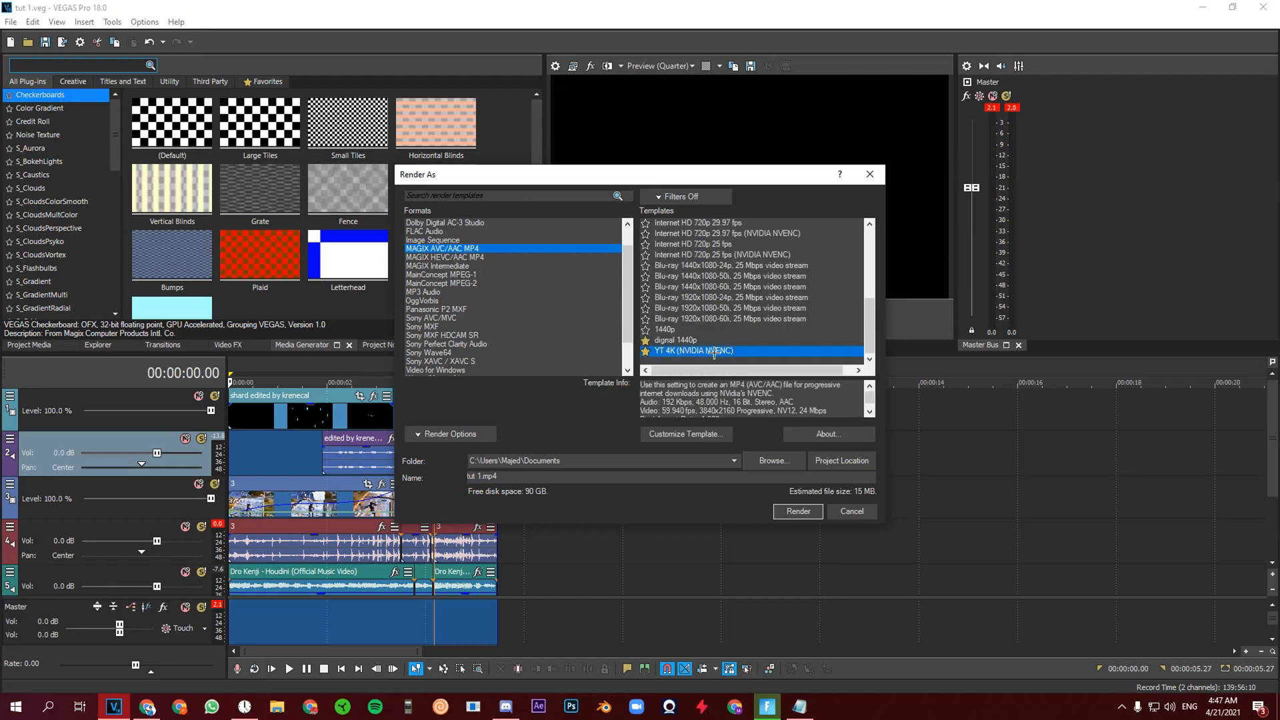
{"action": "left_click", "coordinate": [676, 340]}
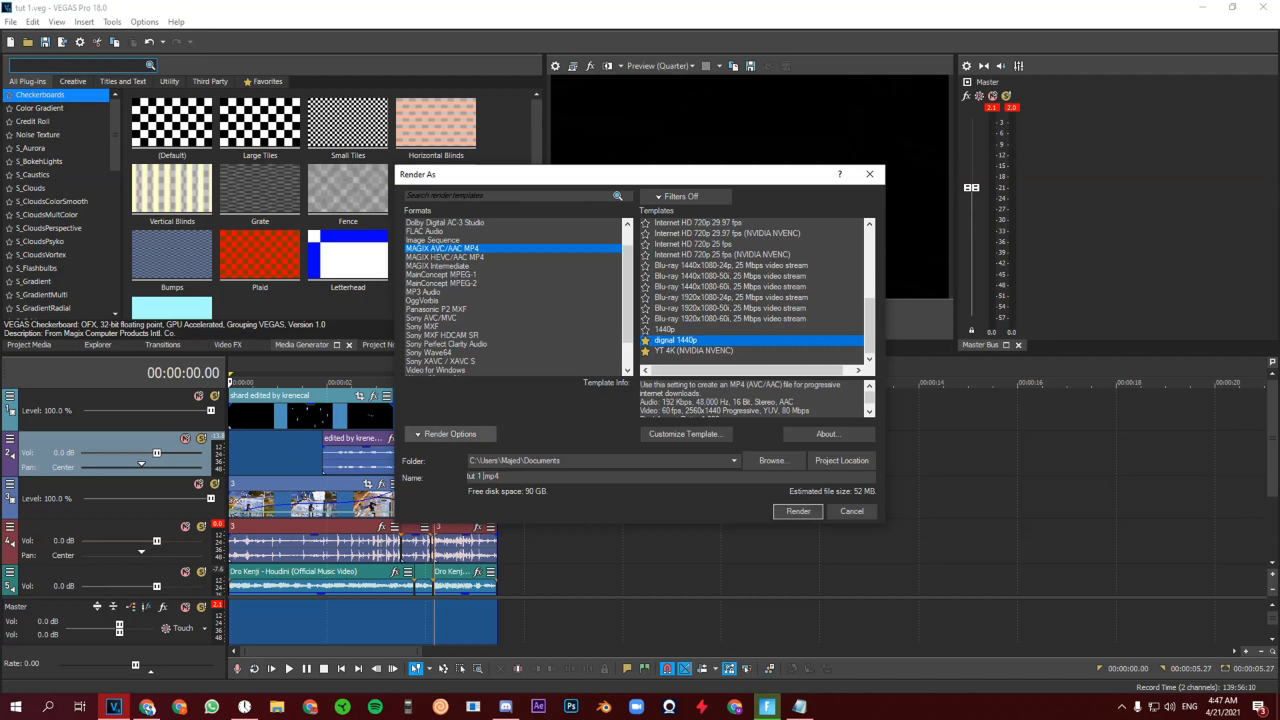
{"action": "left_click", "coordinate": [798, 511]}
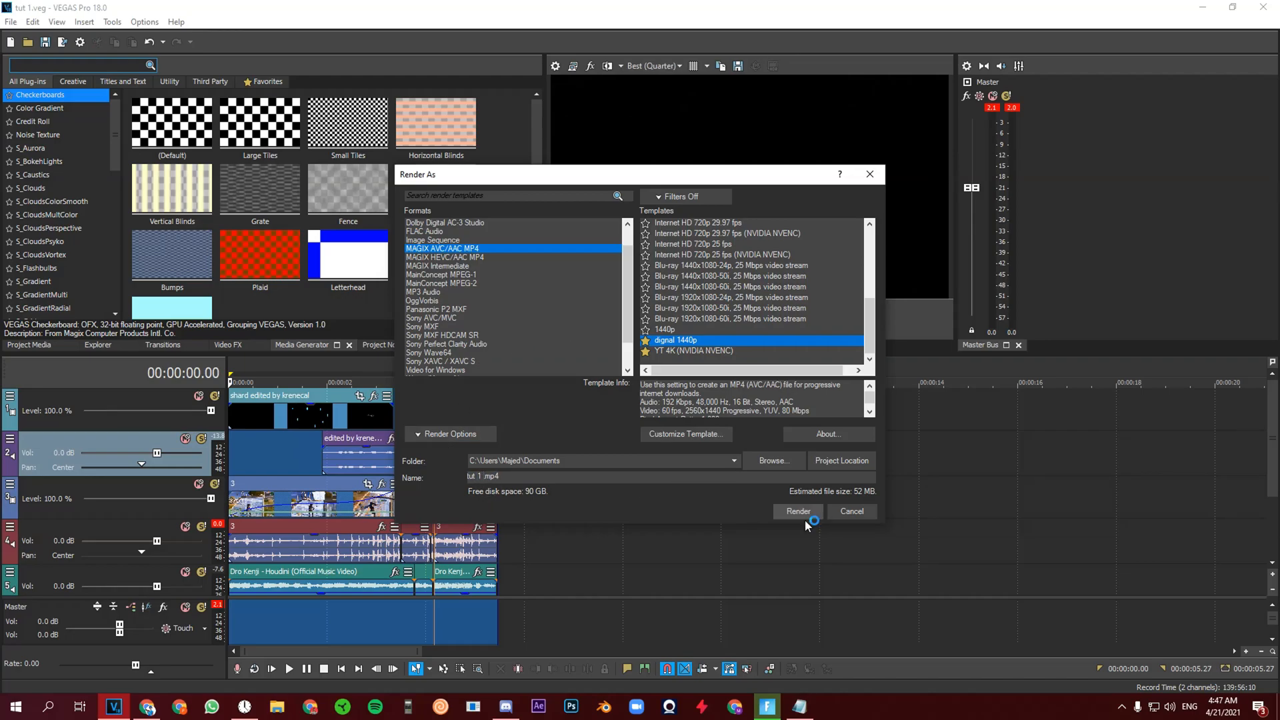
{"action": "left_click", "coordinate": [798, 510]}
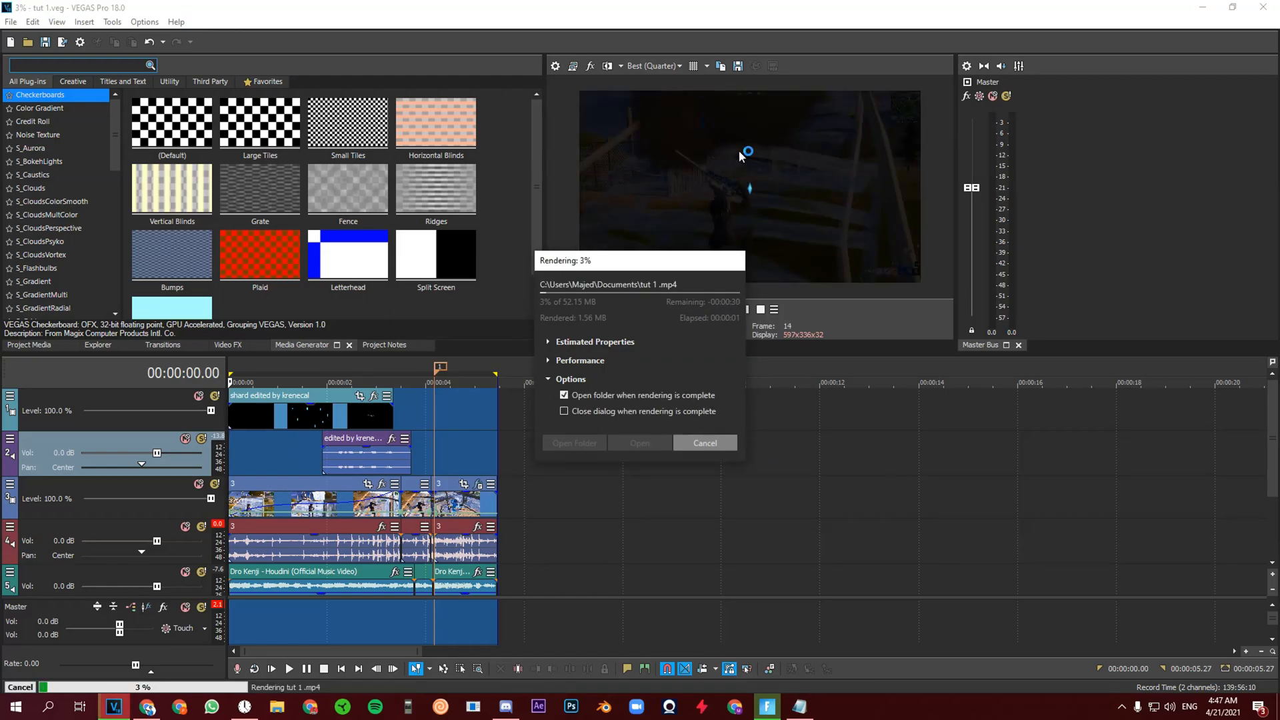
{"action": "mouse_move", "coordinate": [1092, 479]}
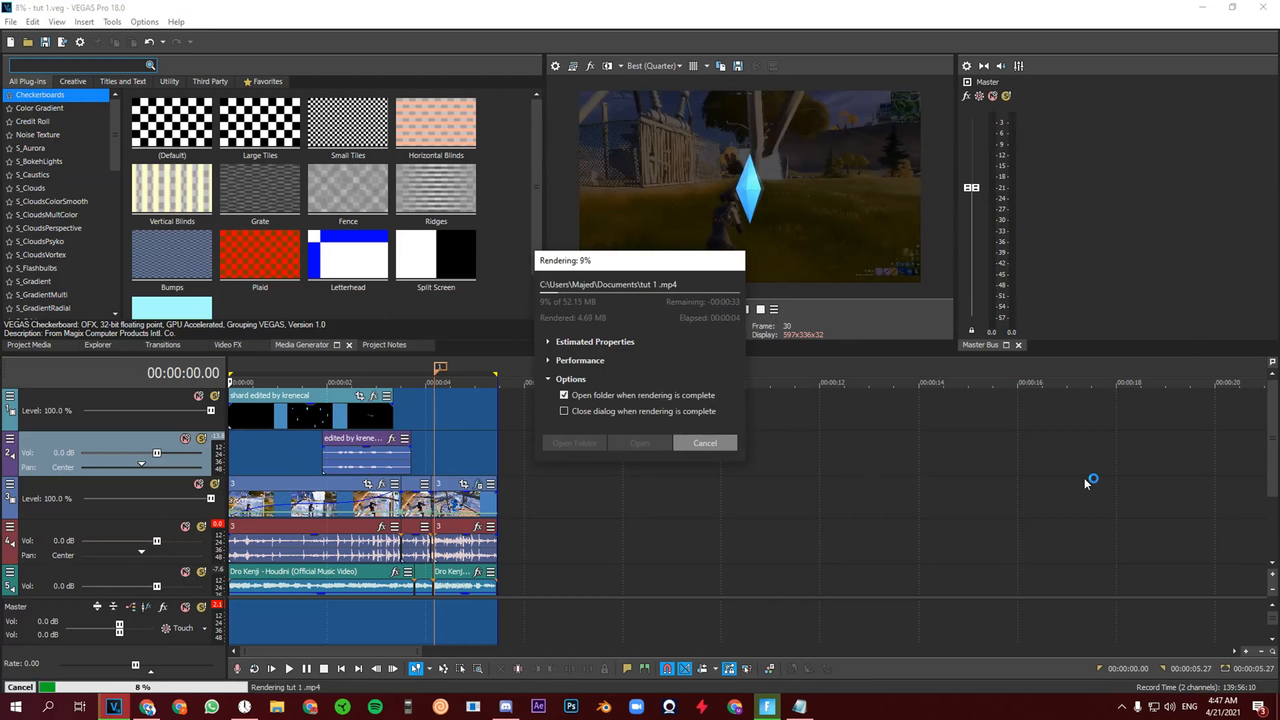